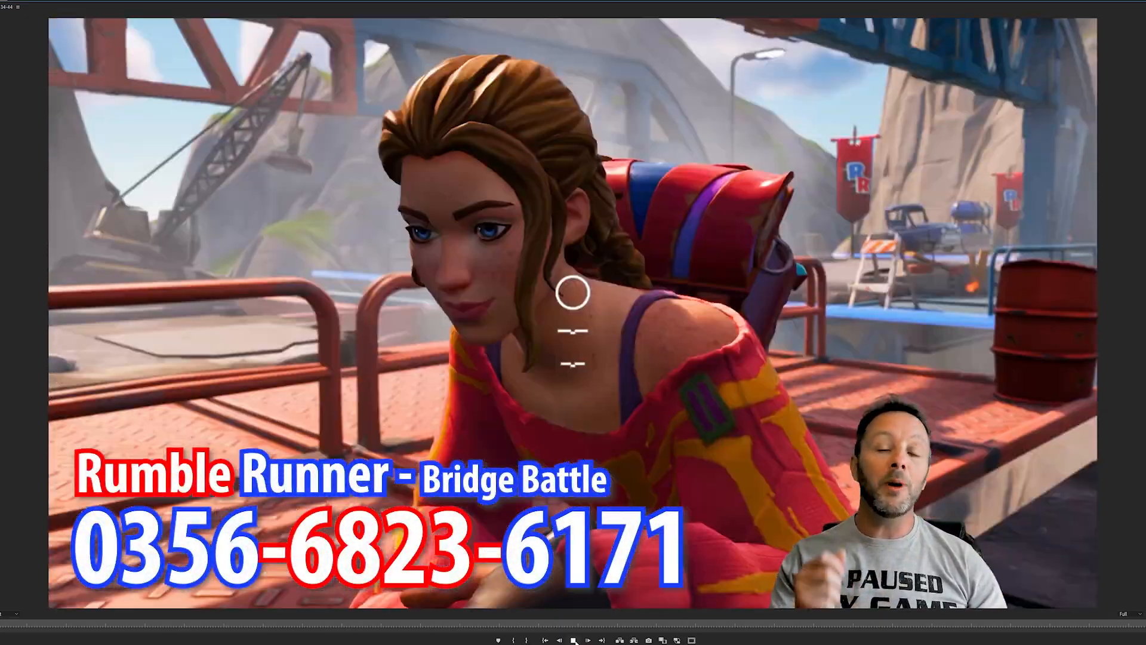
Review the checkpoint pads, VFX spawners, damage volume and Game Manager device settings in the level
left_click(574, 641)
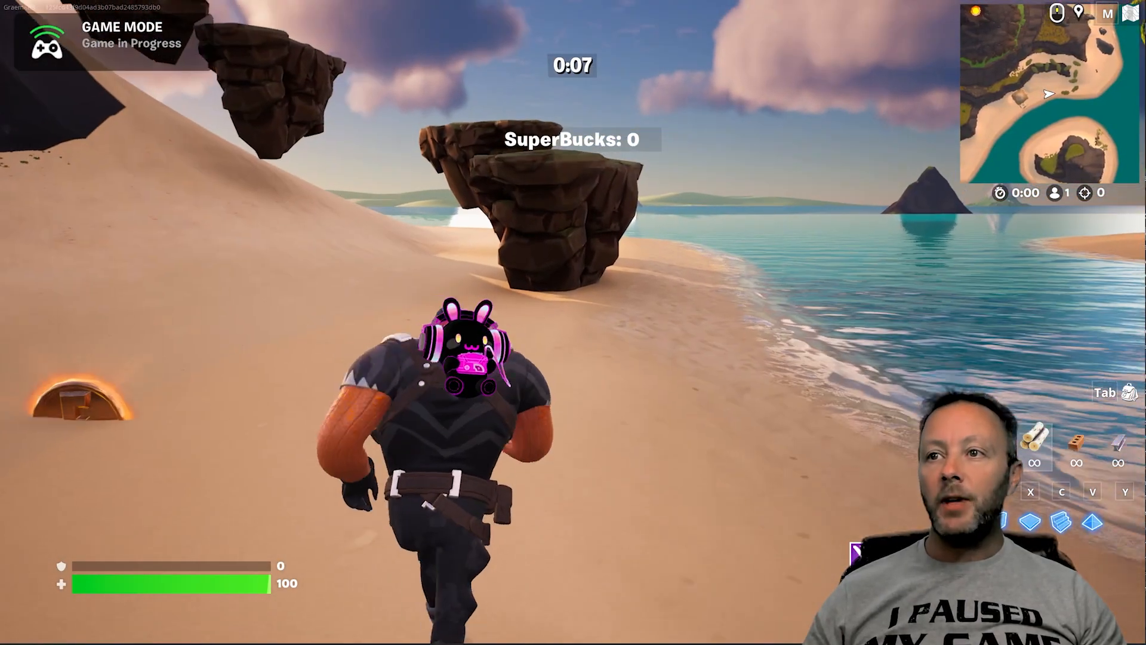
mouse_move(573, 322)
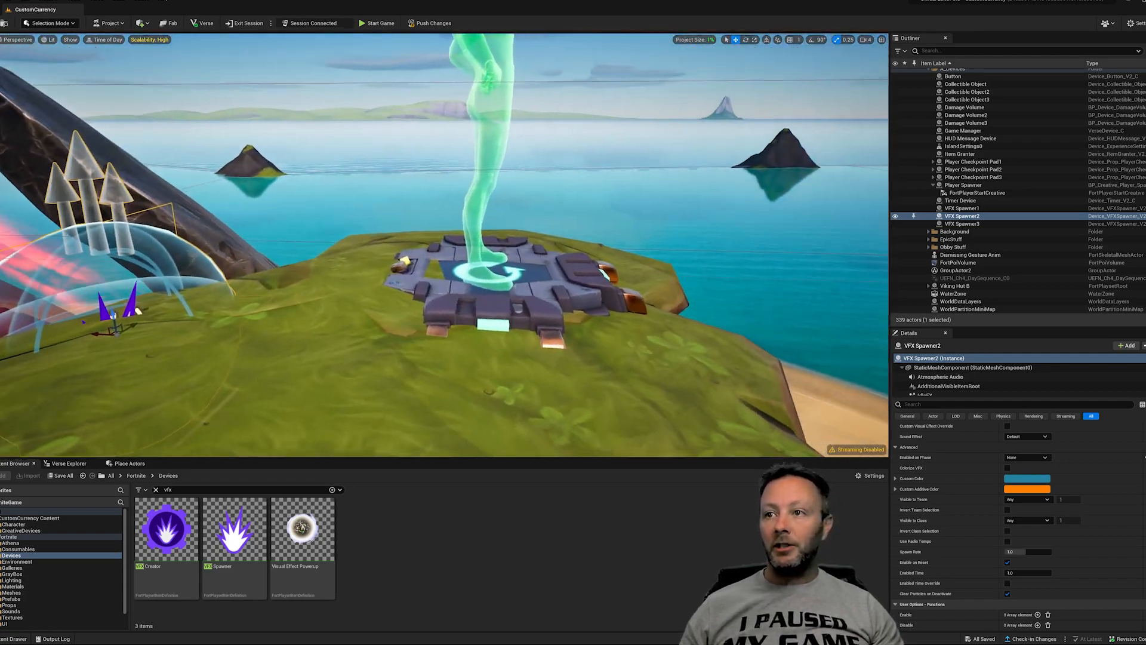
left_click(975, 168)
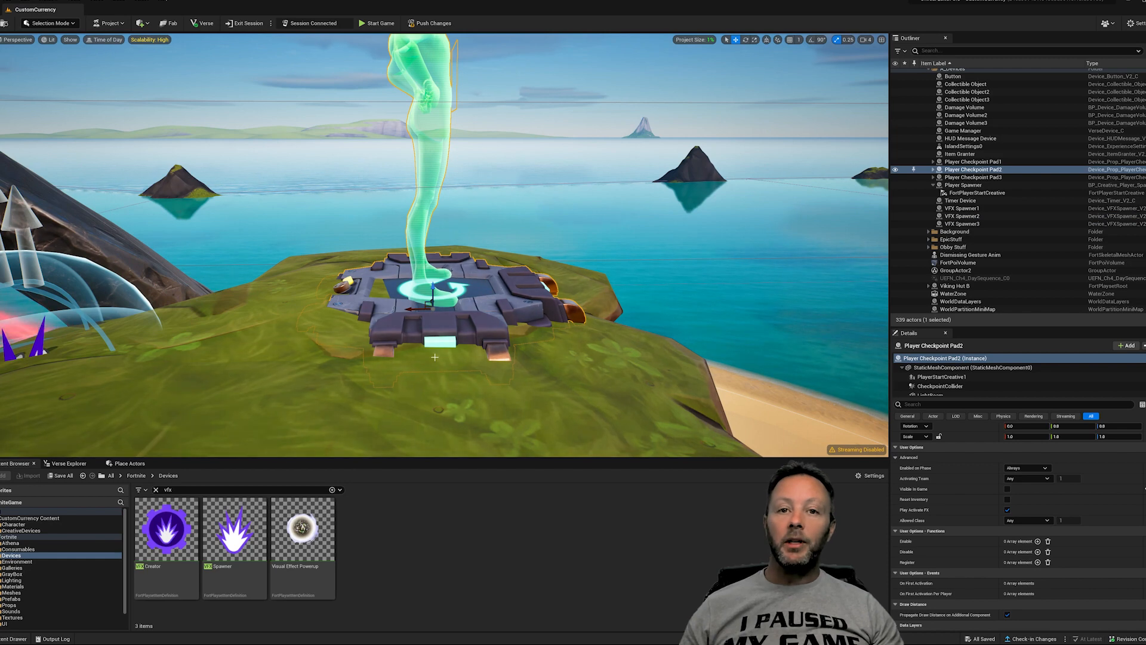
left_click(962, 216)
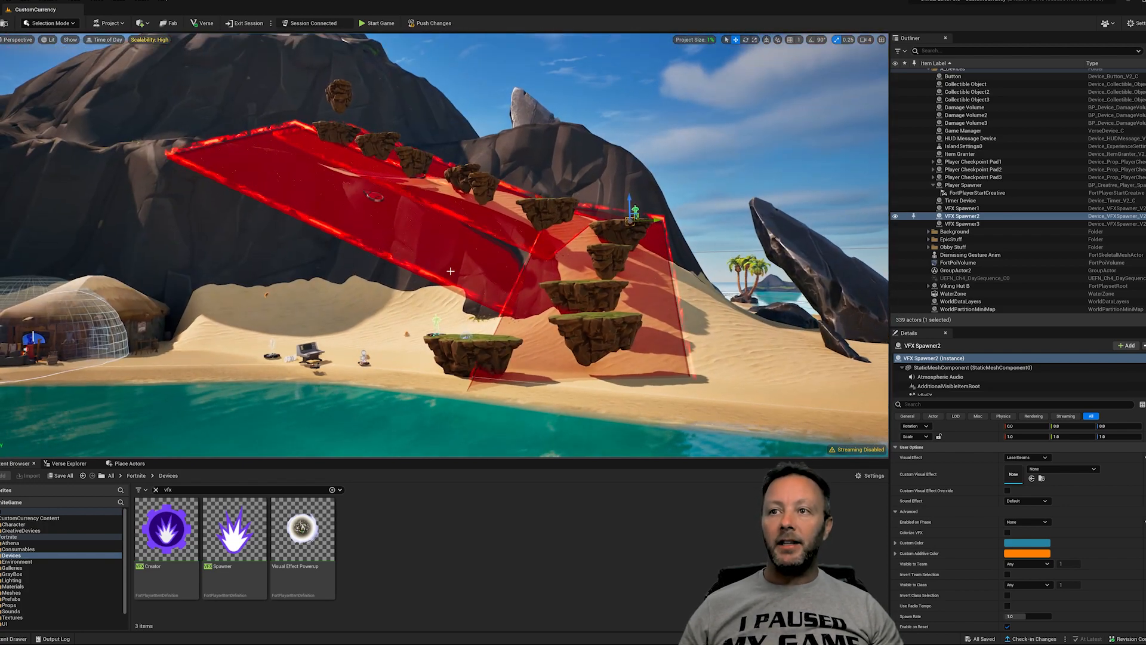
left_click(964, 123)
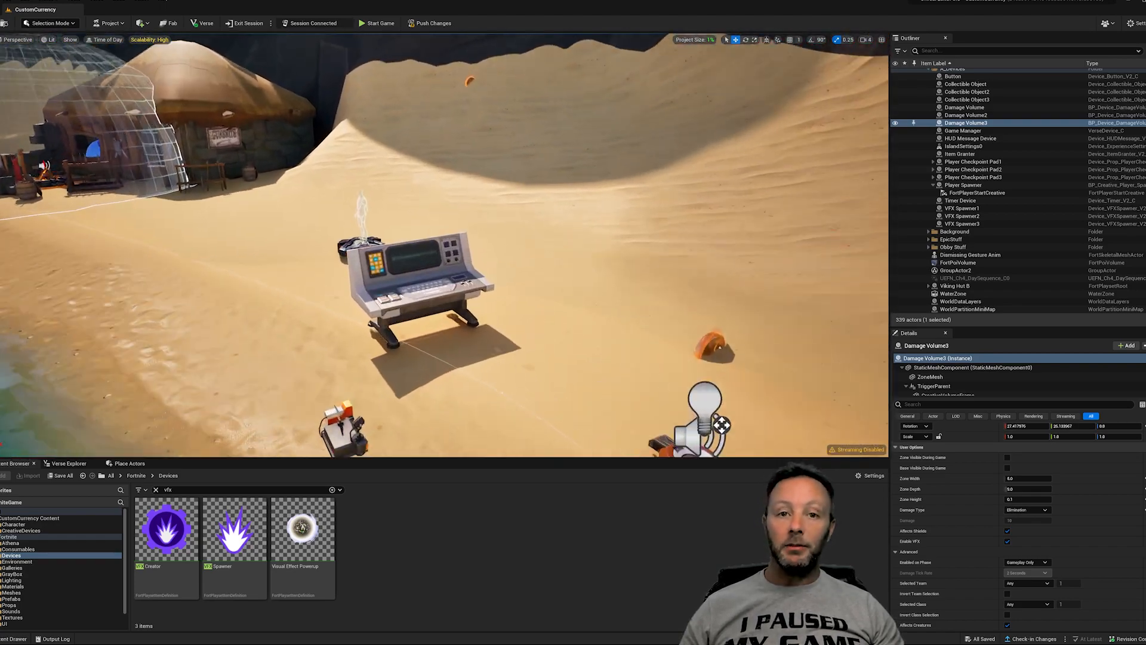
left_click(963, 131)
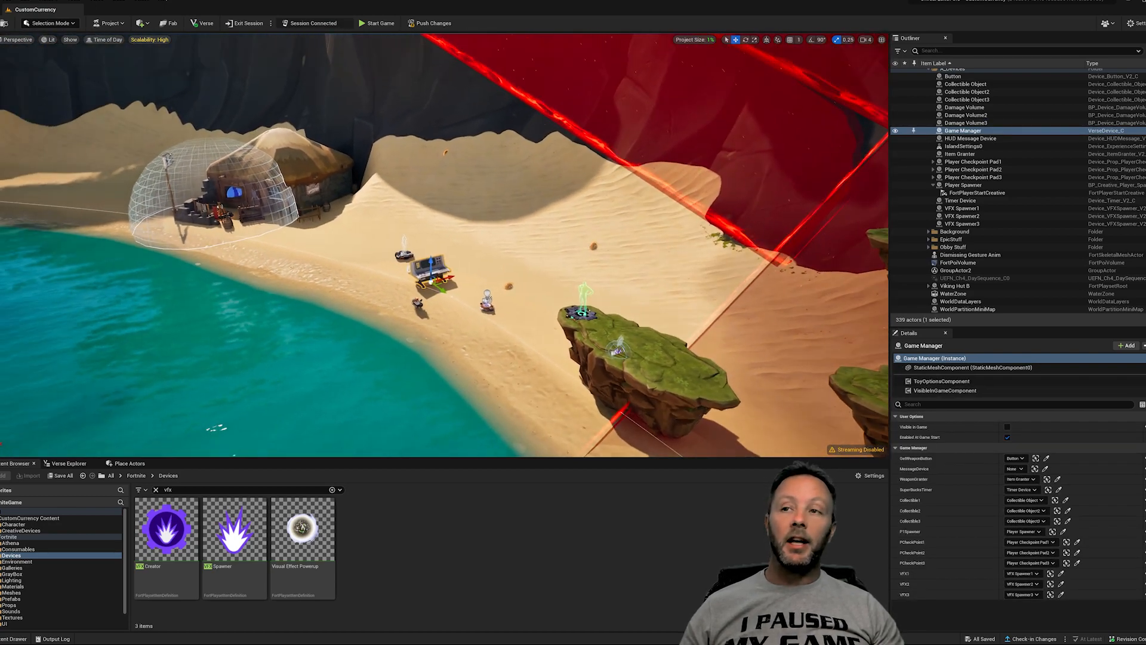
left_click(965, 83)
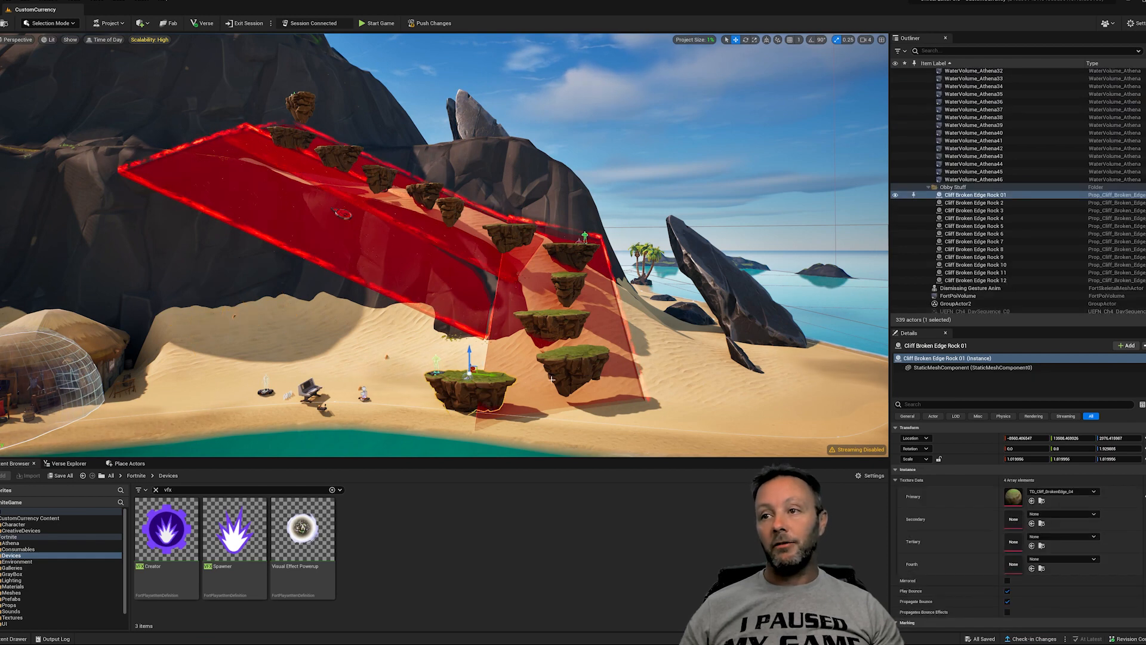
left_click(975, 203)
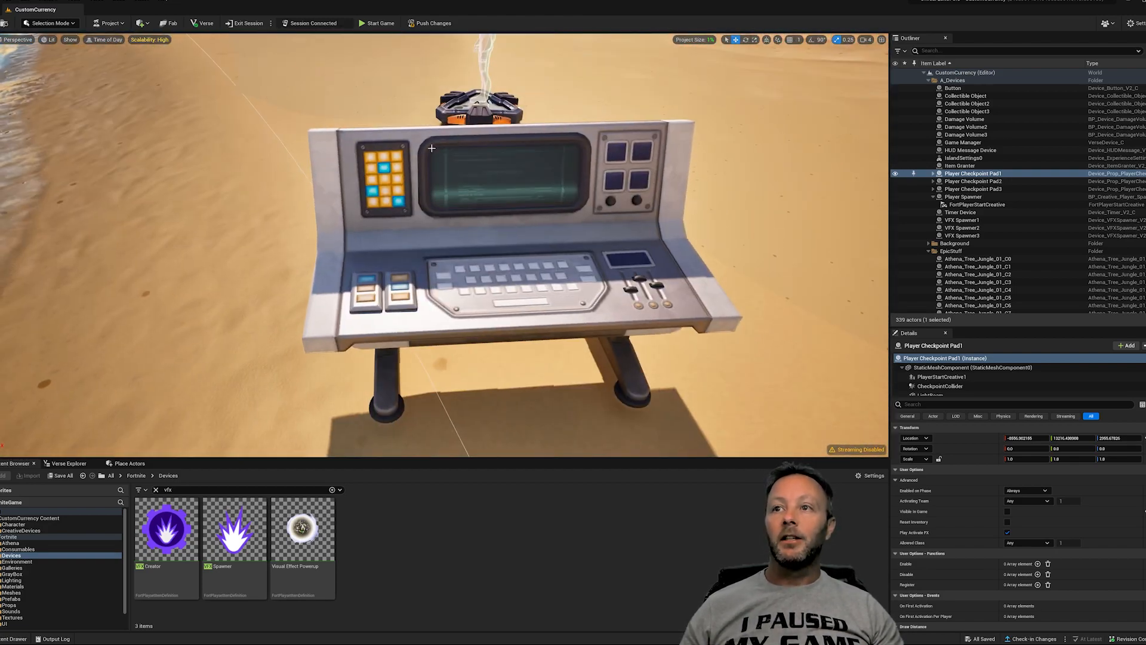
left_click(962, 142)
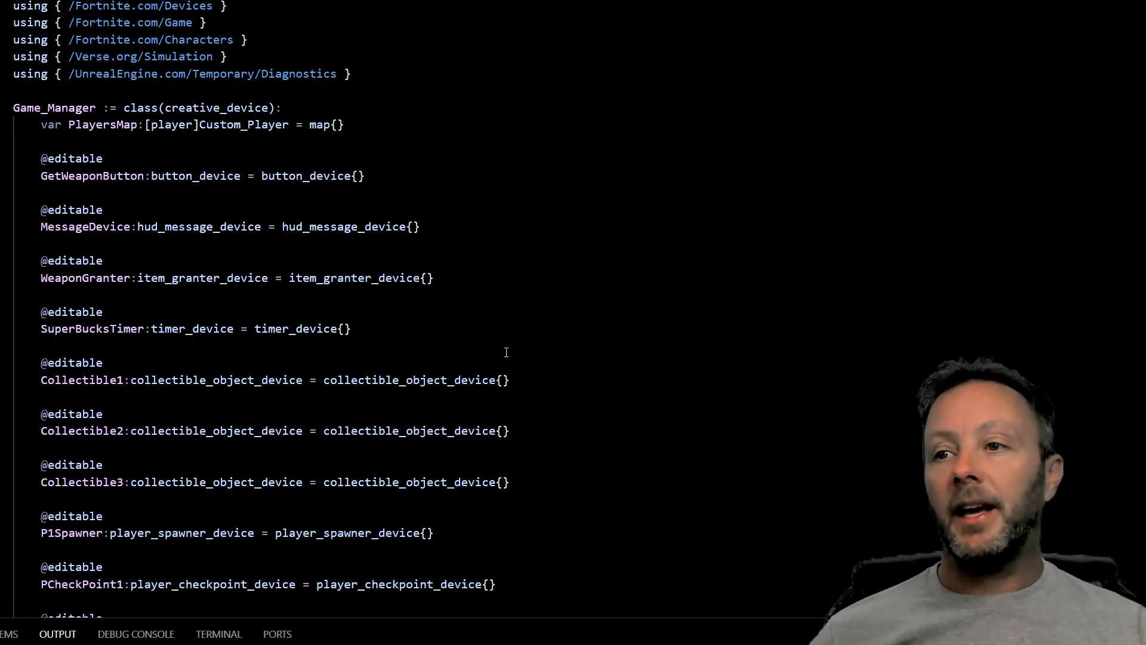
mouse_move(537, 338)
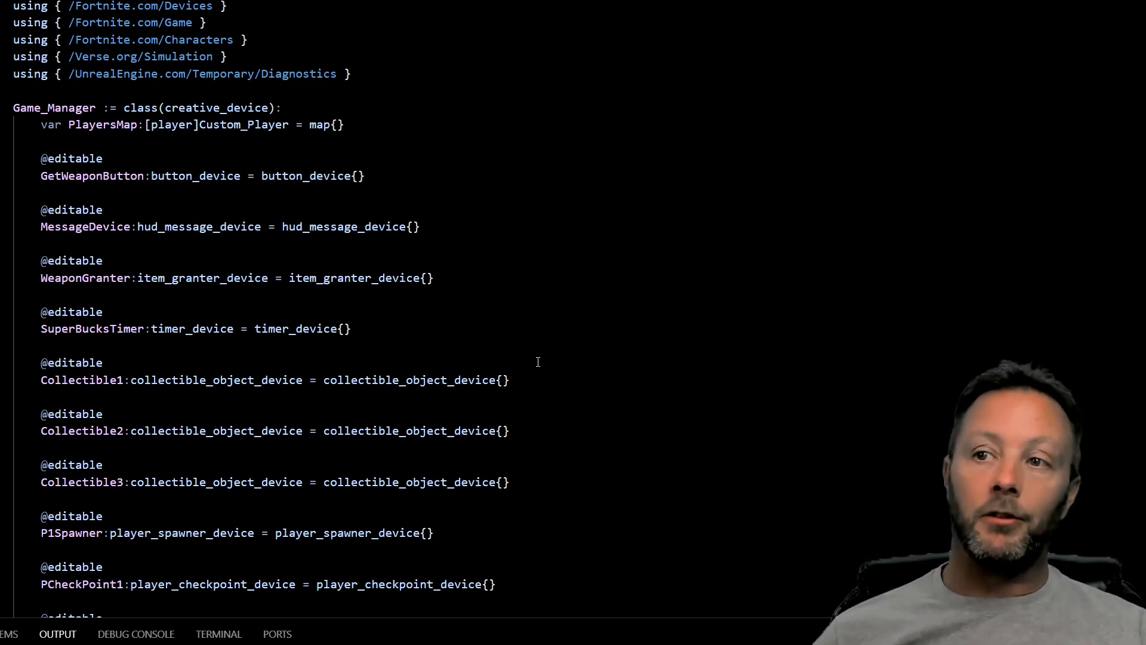
mouse_move(526, 241)
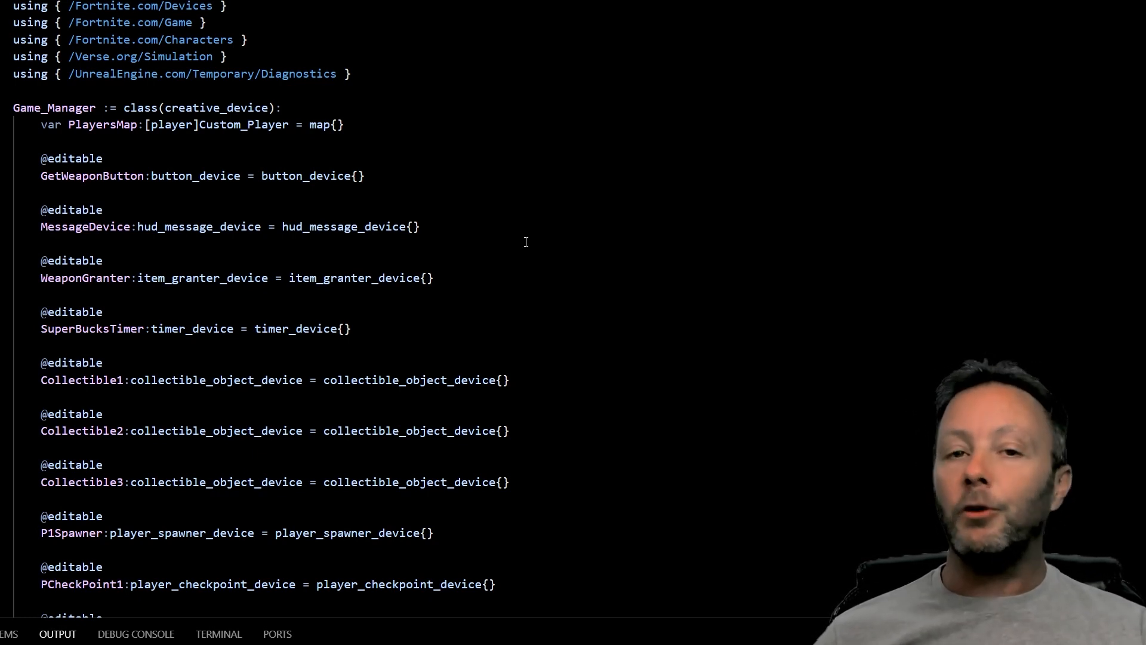
Review the checkpoint device declarations, FirstActivationPerAgentEvent subscriptions and OnCP handlers in the Verse code
scroll("down", 3)
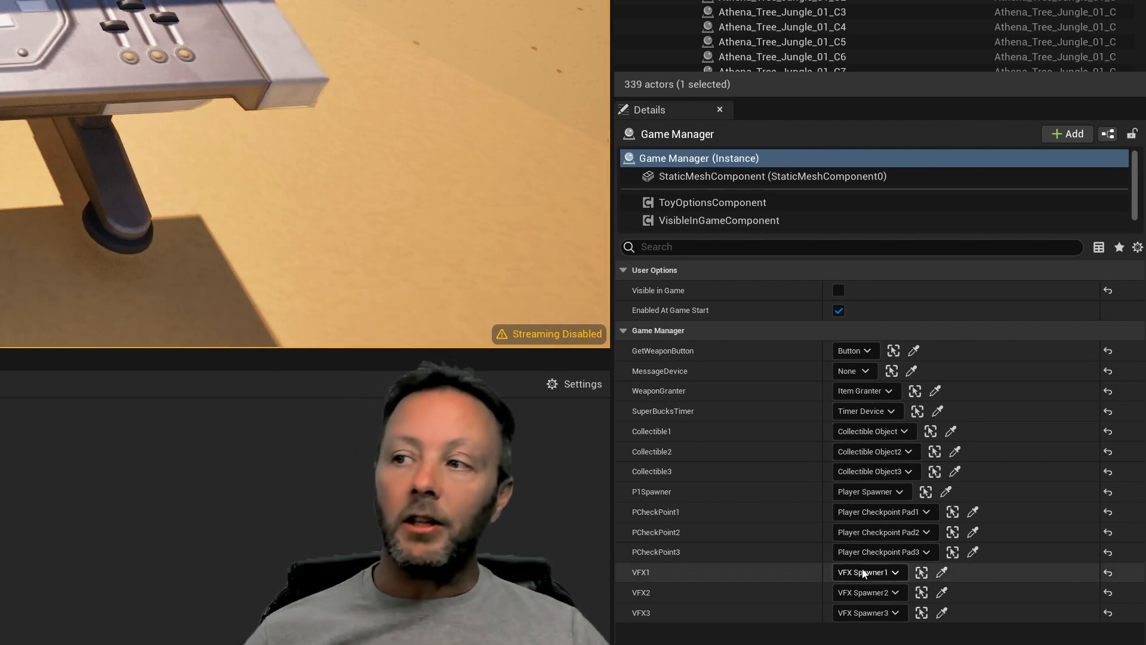
mouse_move(895, 582)
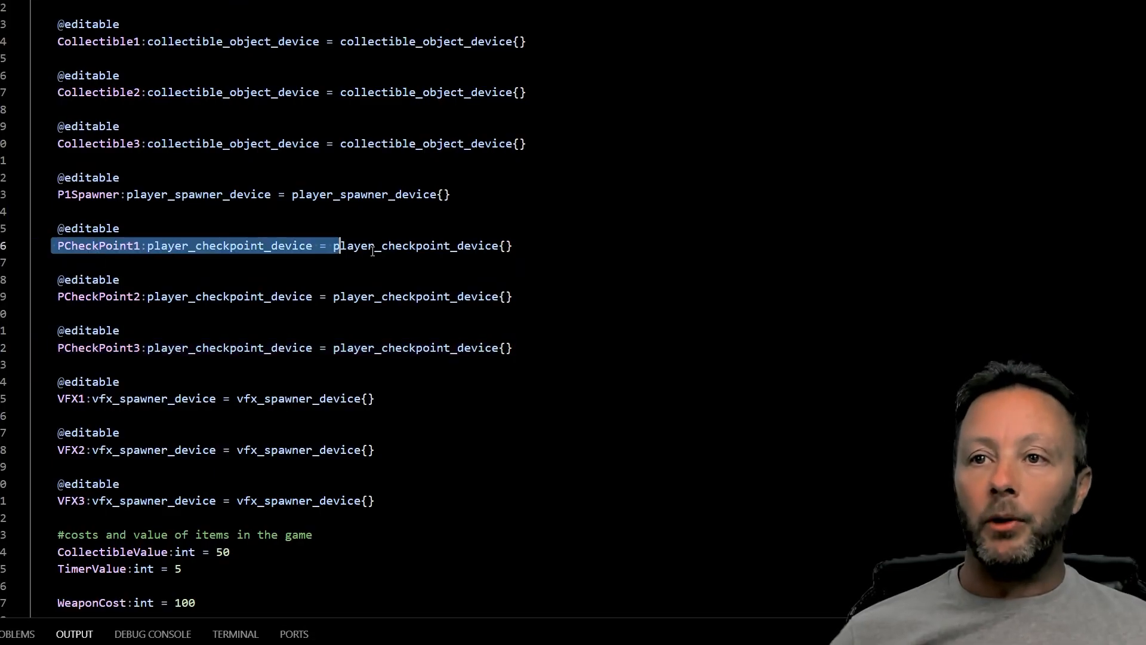
double_click(230, 246)
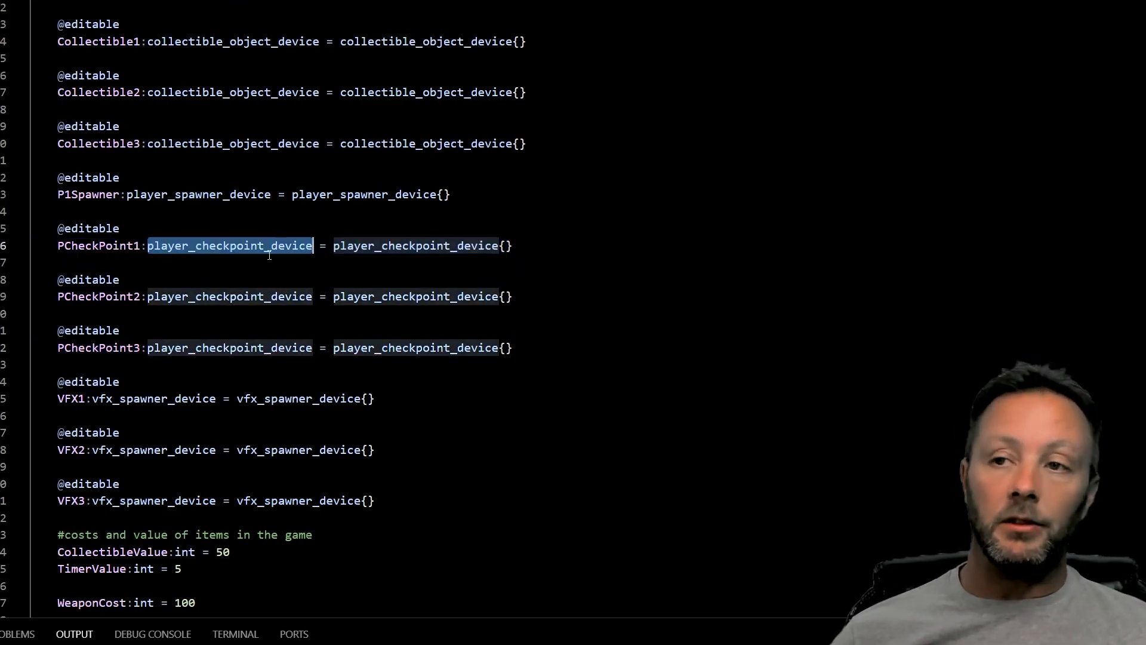
double_click(415, 245)
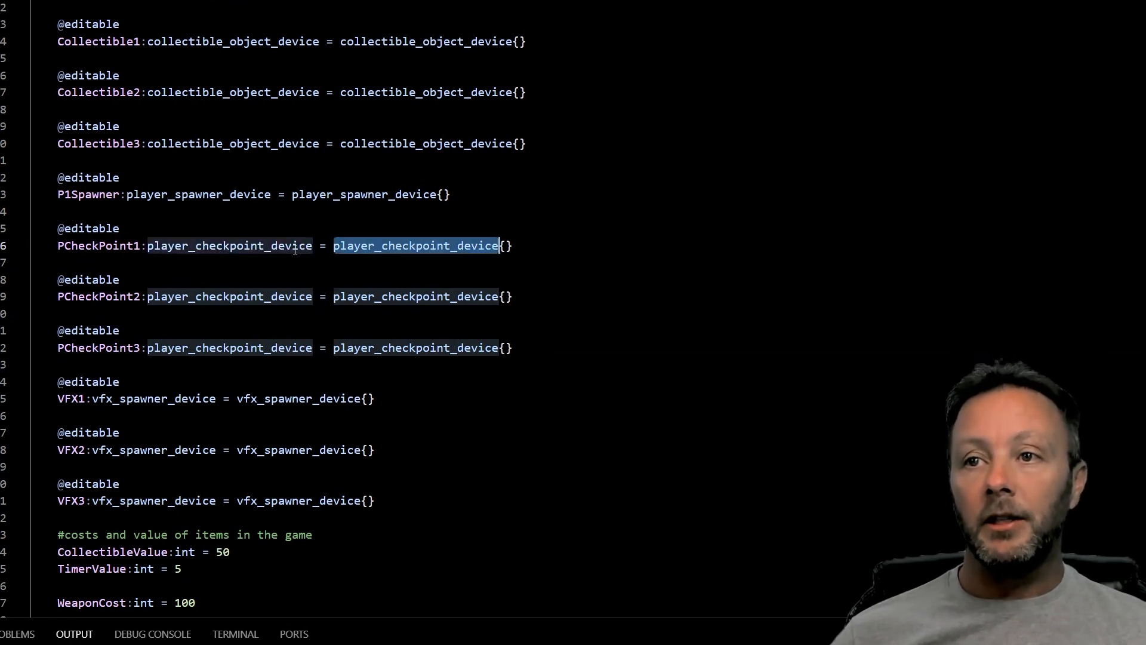
left_click(89, 246)
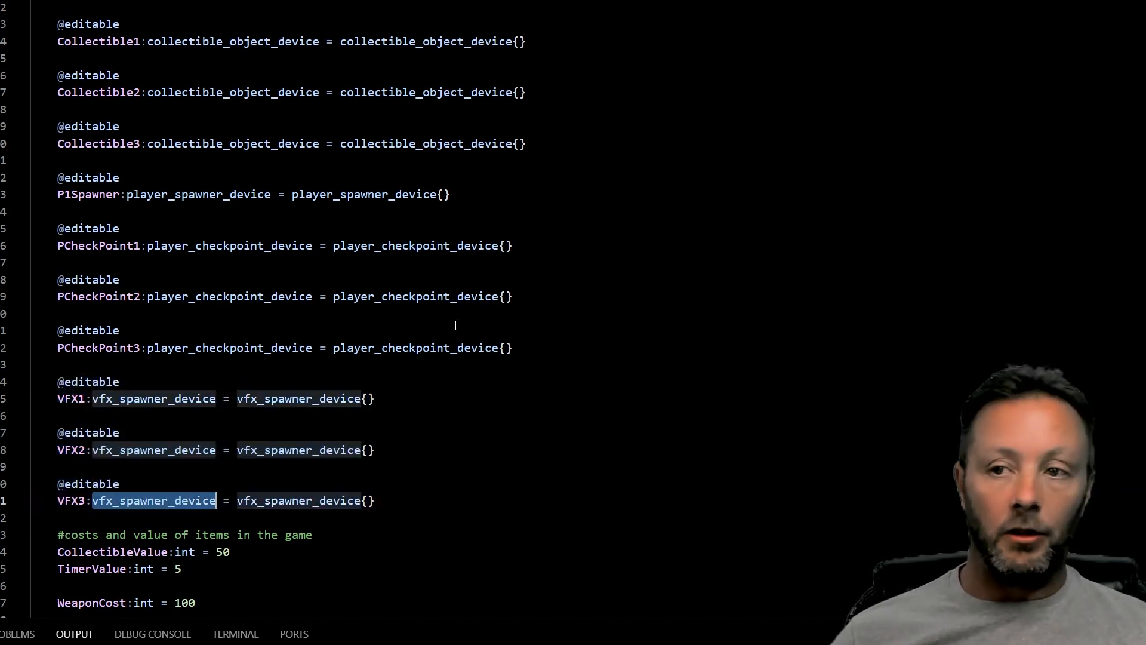
scroll("down", 3)
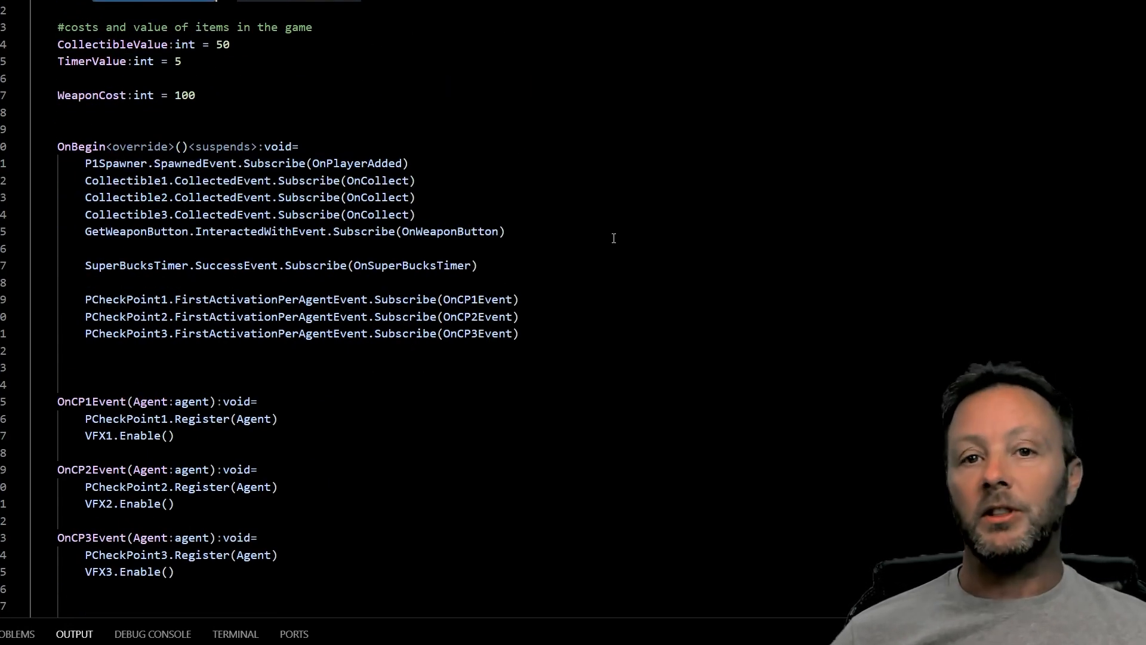
double_click(125, 299)
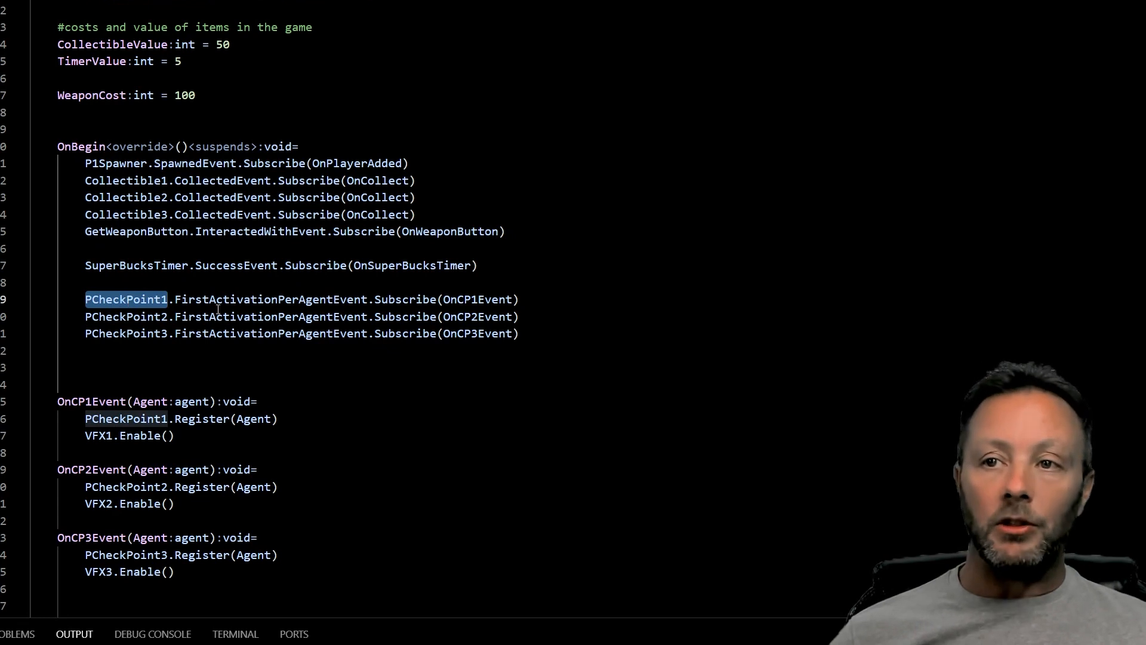
double_click(271, 299)
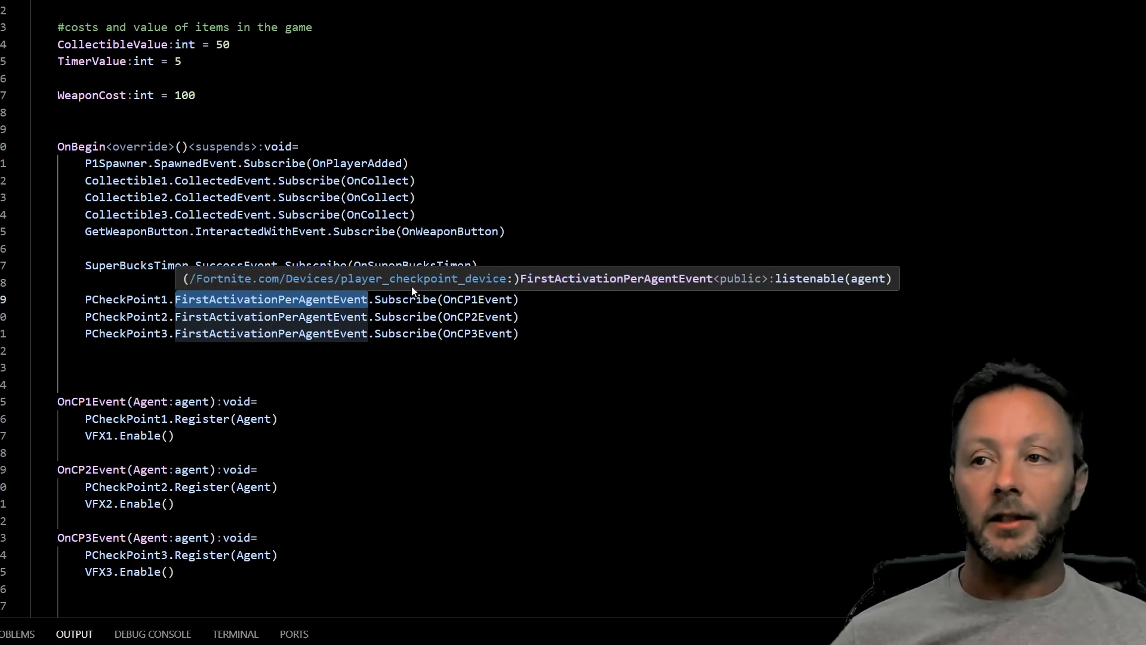
mouse_move(478, 298)
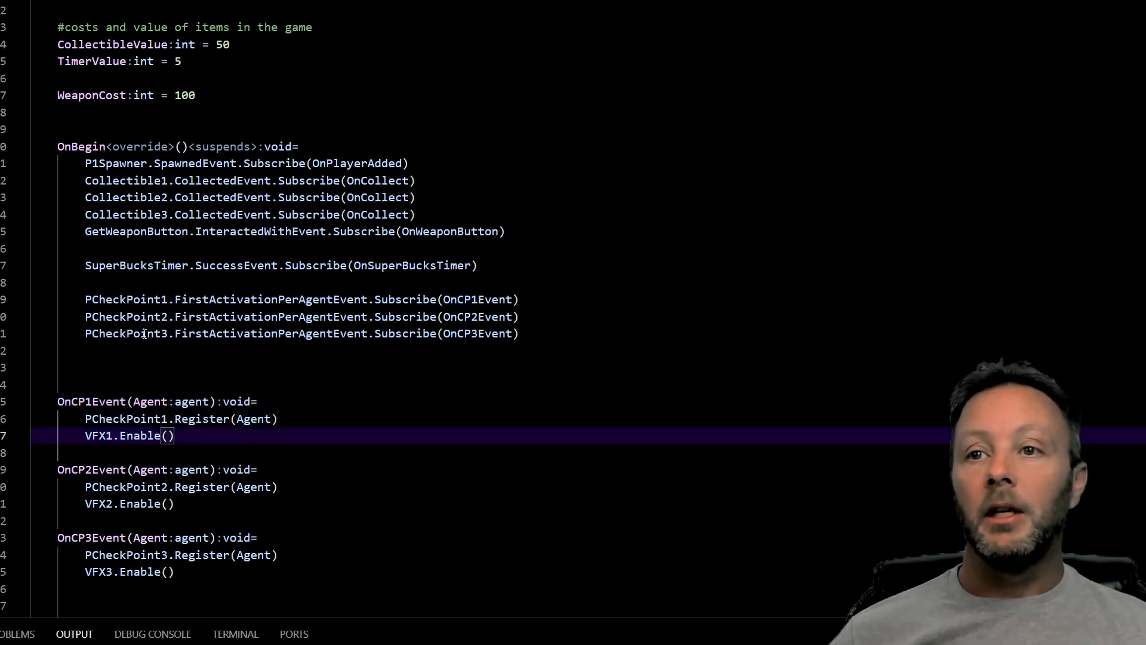
double_click(126, 333)
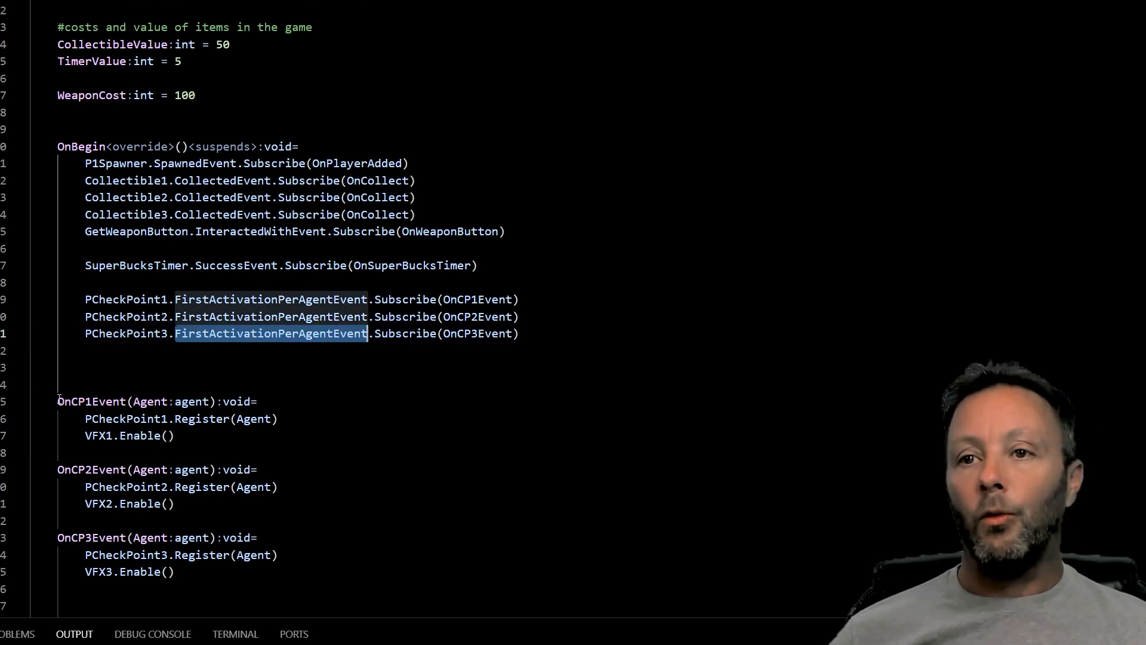
double_click(90, 401)
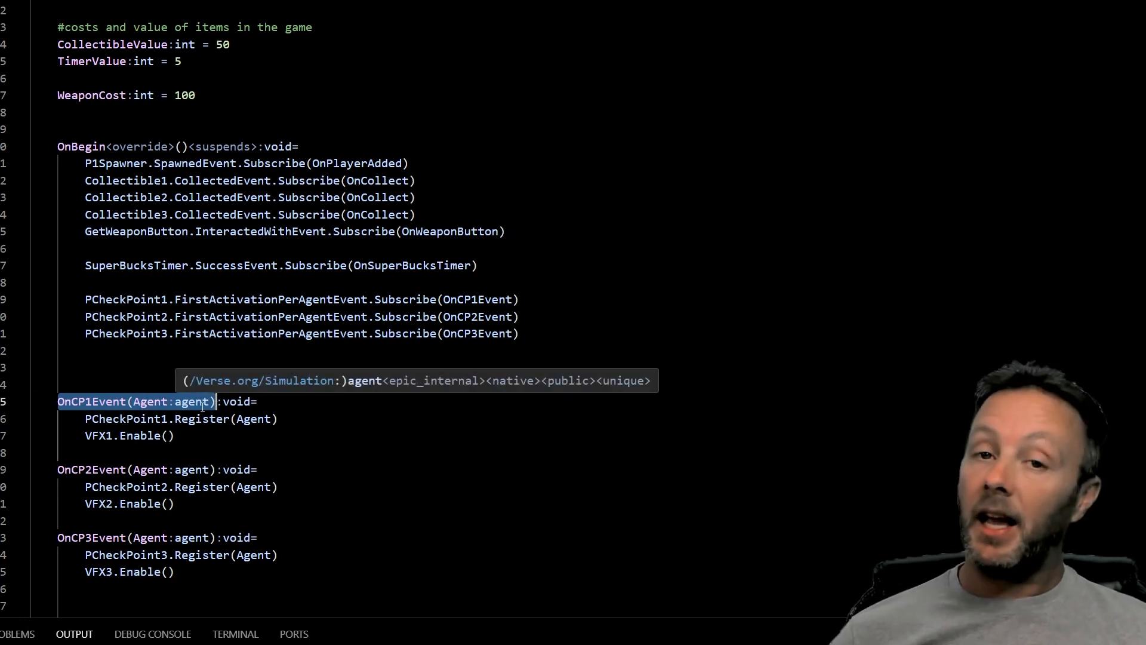
mouse_move(307, 378)
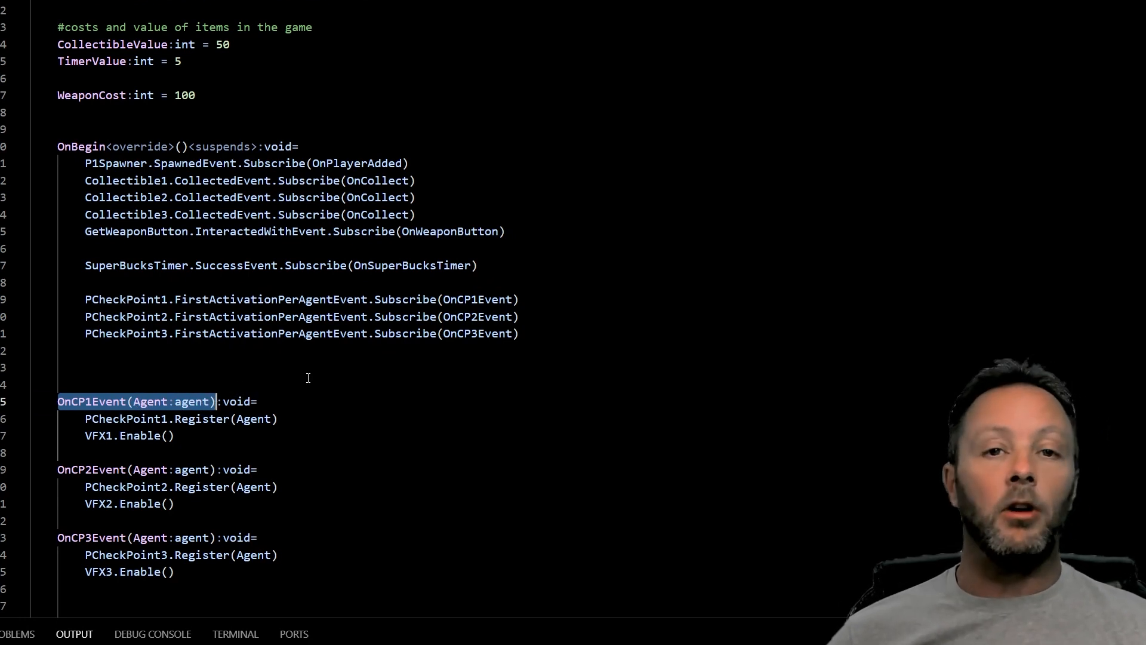
double_click(150, 401)
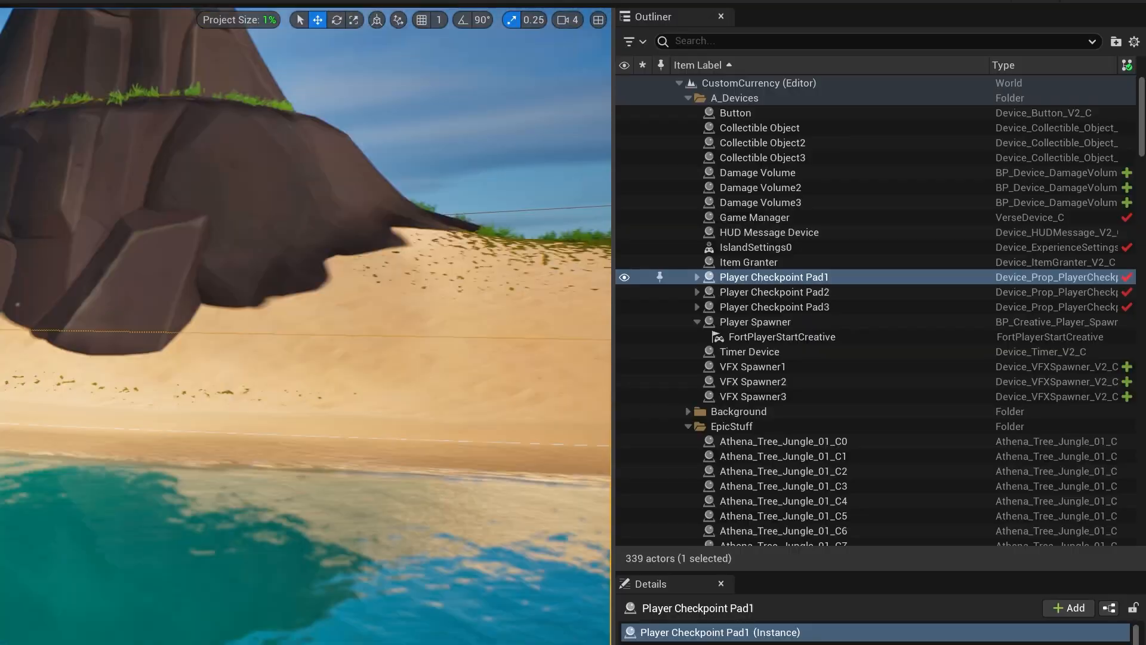
left_click(753, 217)
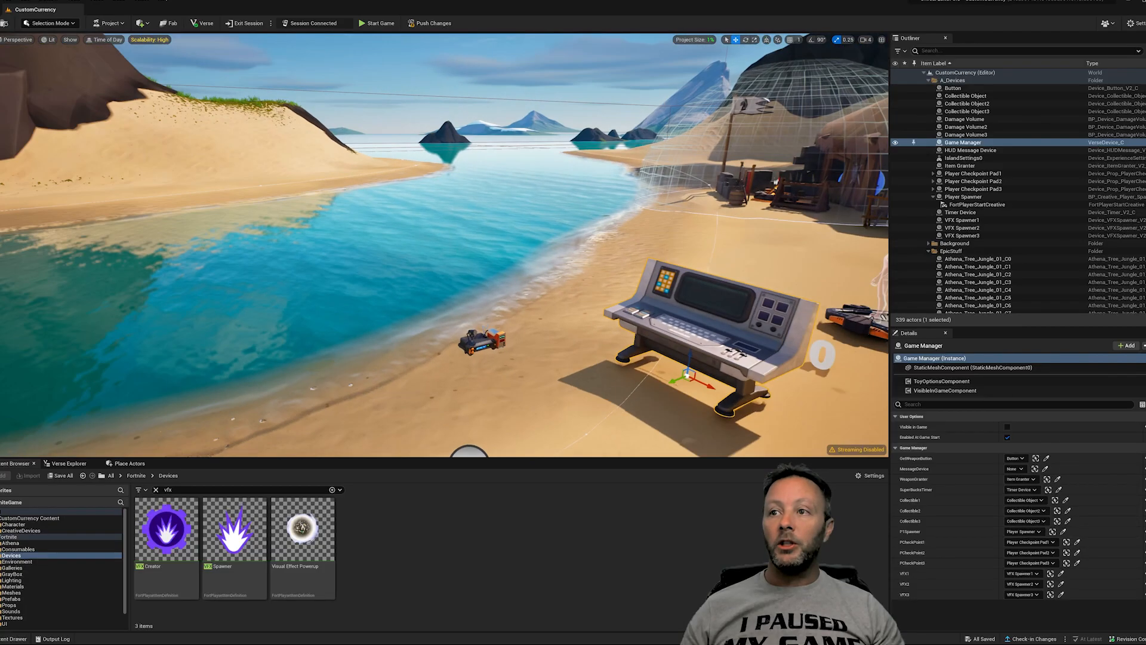
left_click(973, 173)
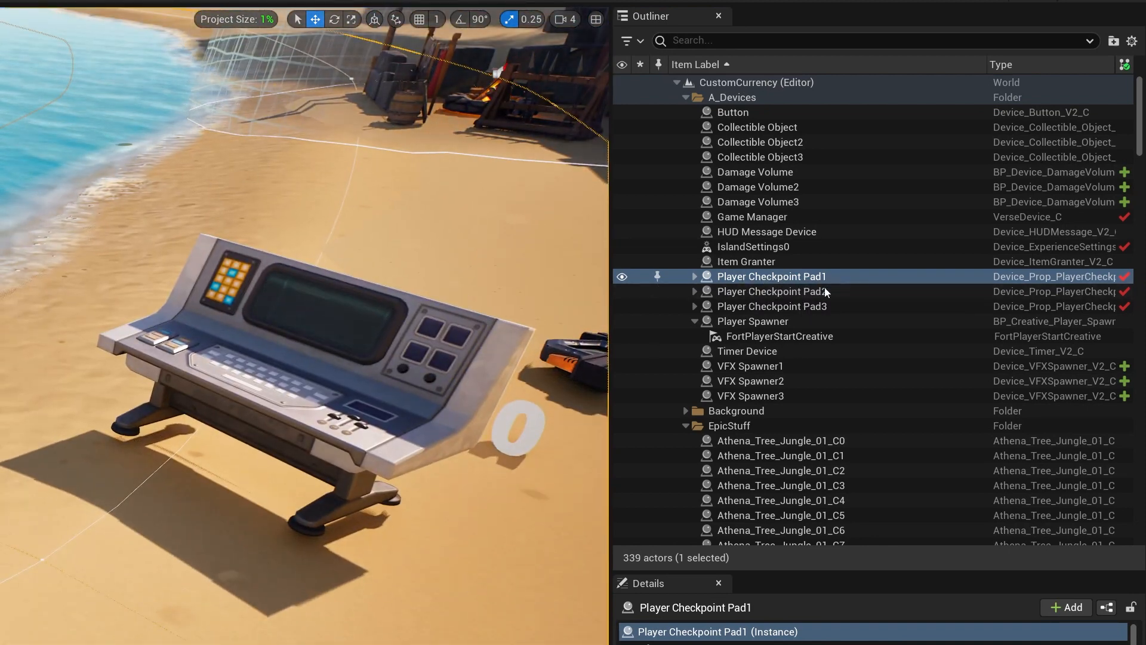
left_click(751, 216)
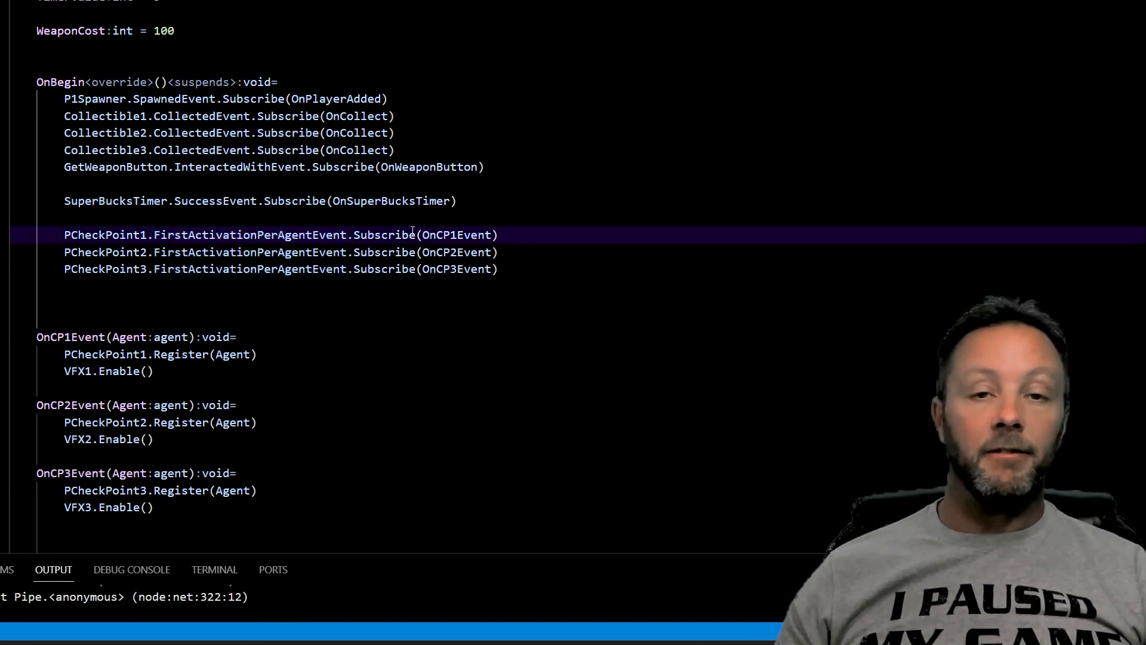
double_click(456, 236)
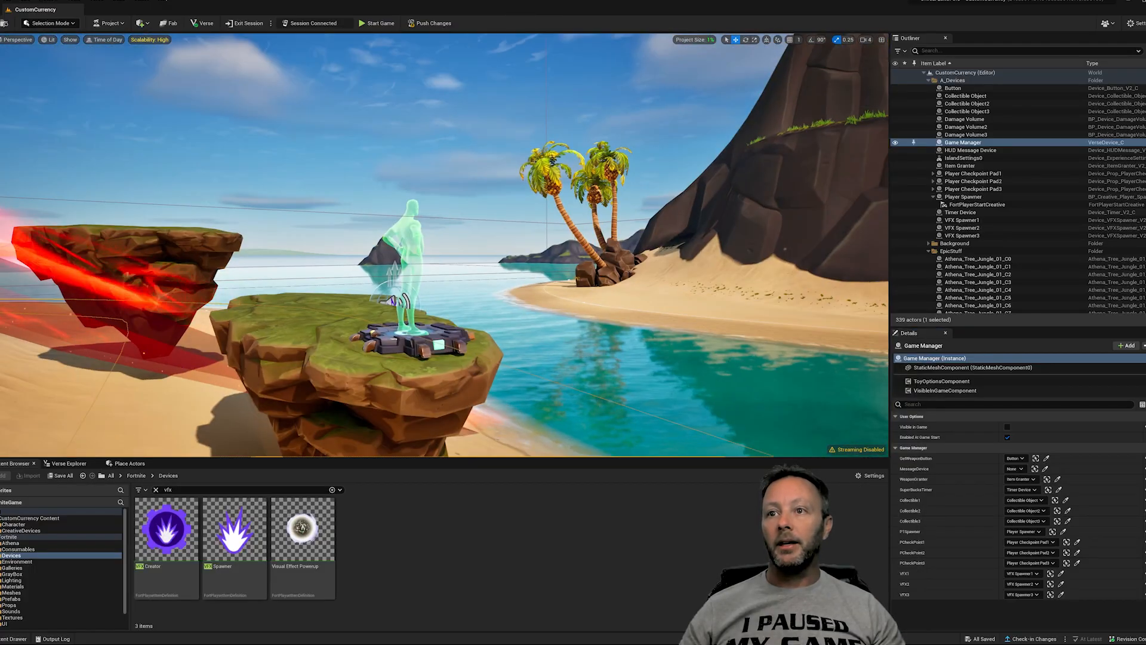
left_click(962, 220)
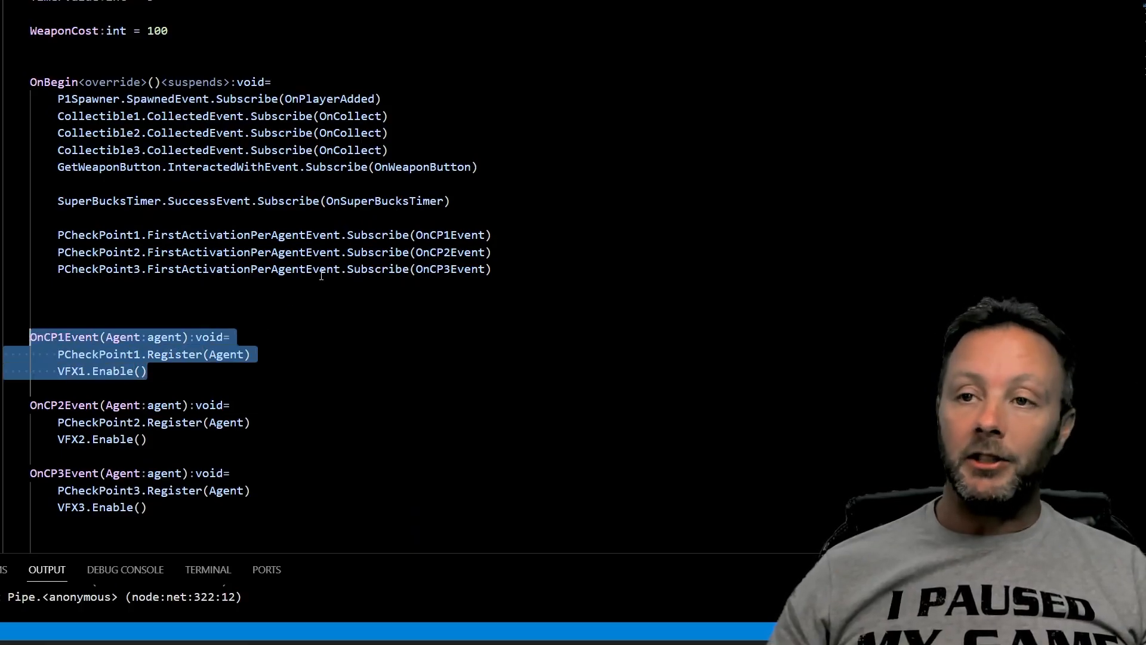
left_click(146, 370)
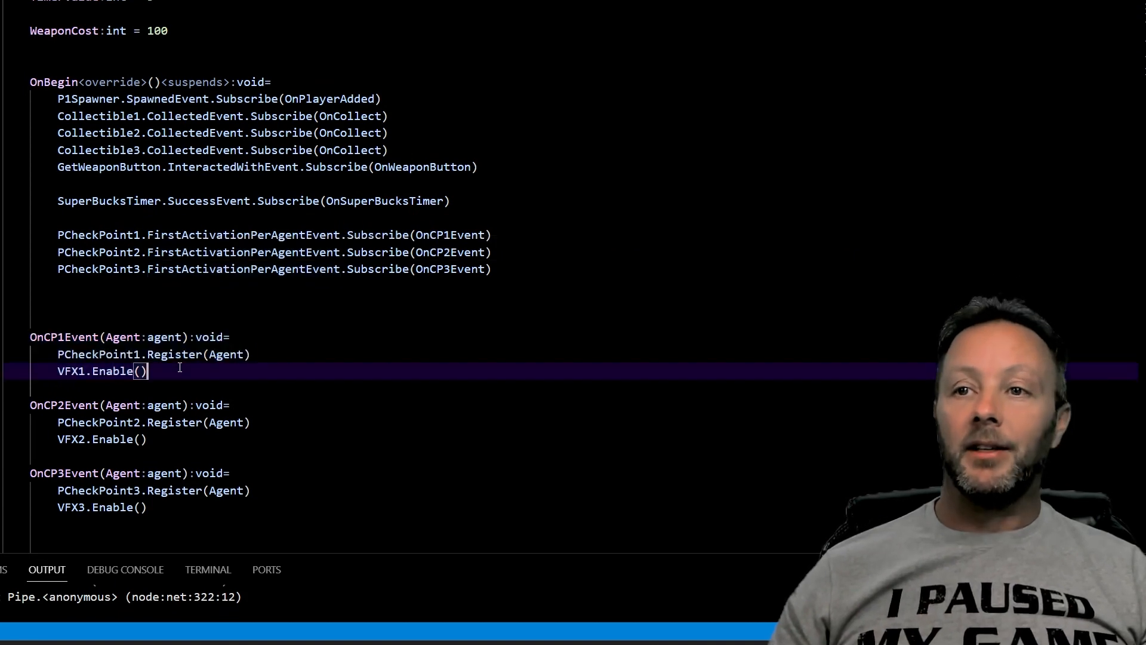
scroll("down", 3)
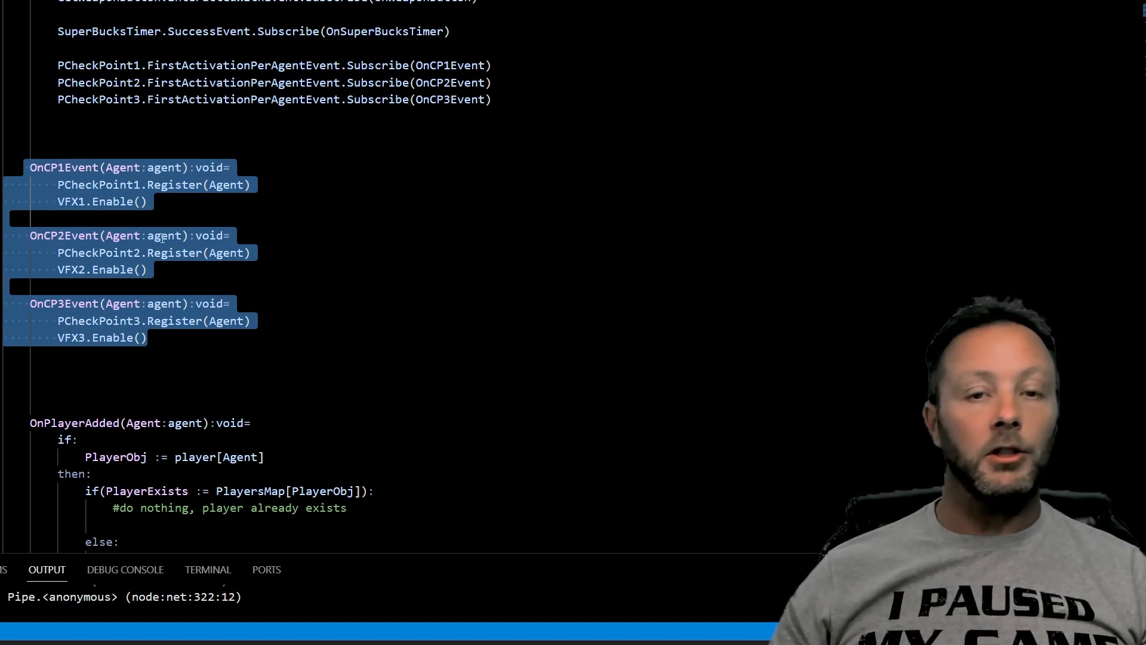
left_click(146, 336)
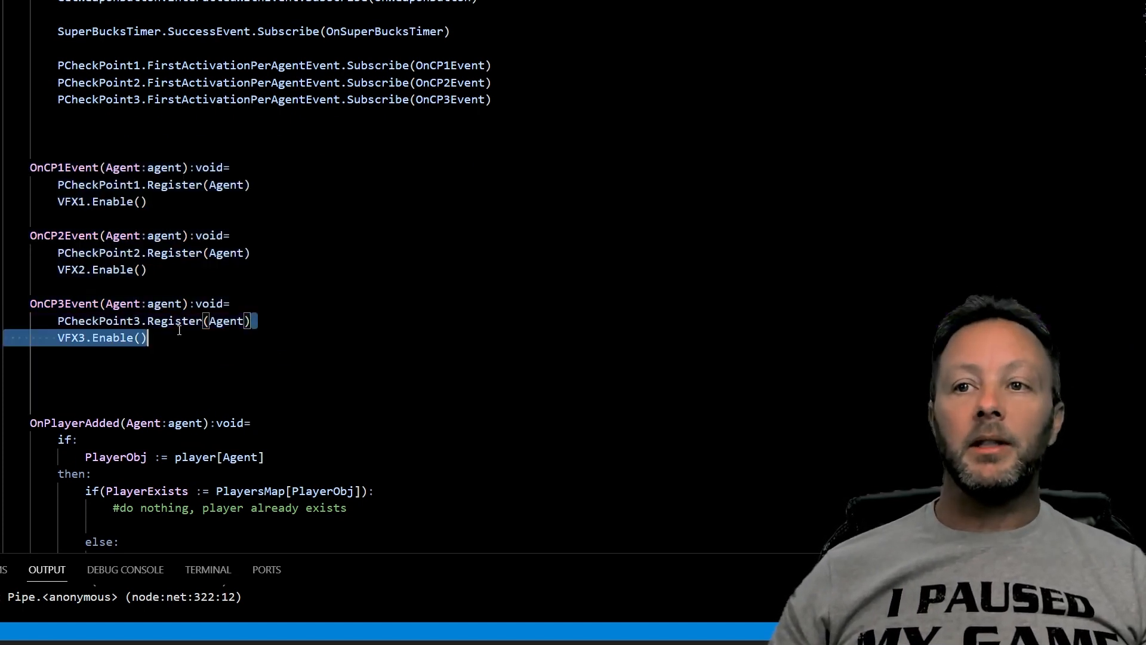
left_click(154, 320)
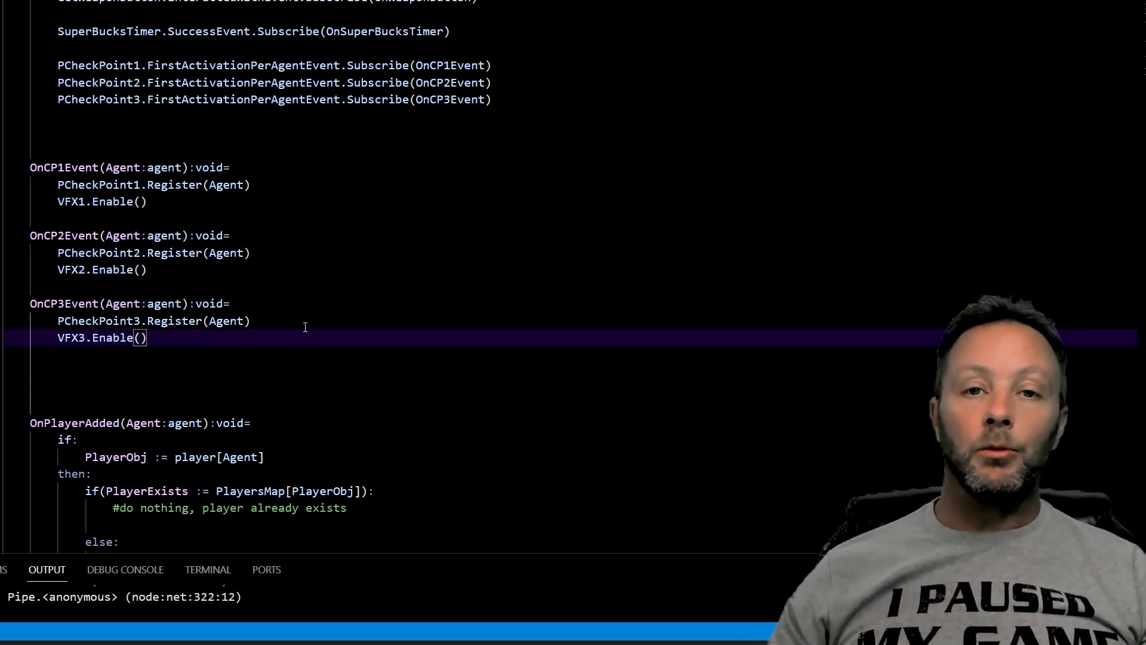
mouse_move(305, 335)
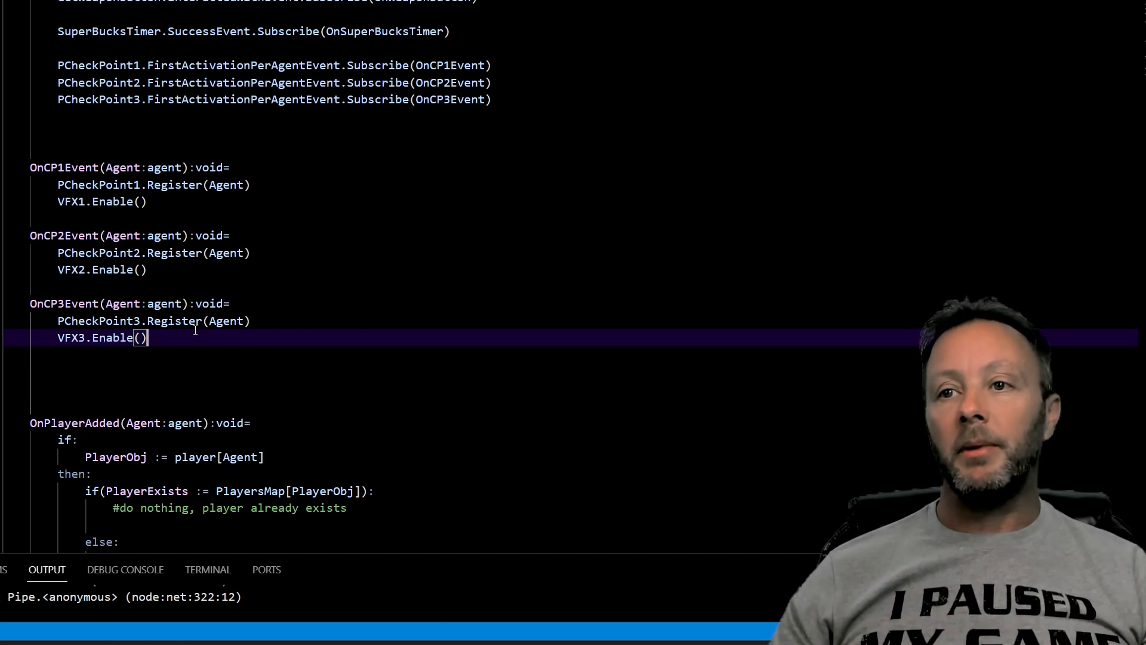
Write DisableVFX(VFX:vfx_spawner_device)<suspends>:void= with Sleep(5.0) and VFX.Disable() in its body
type("DisableVFX(")
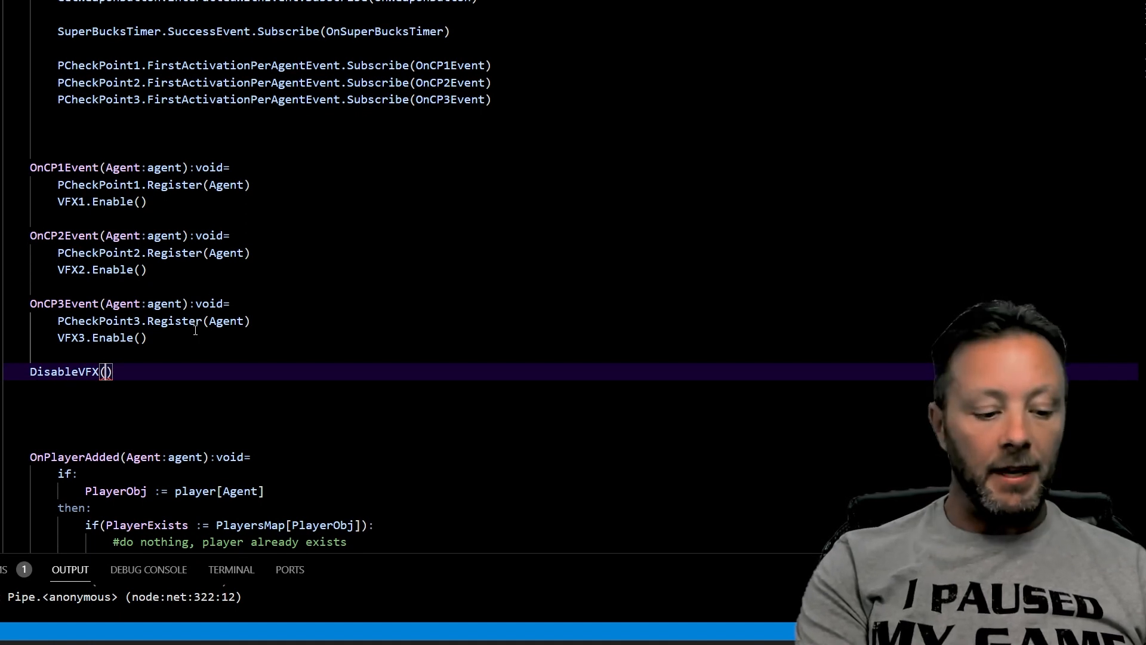
type("VFX:v")
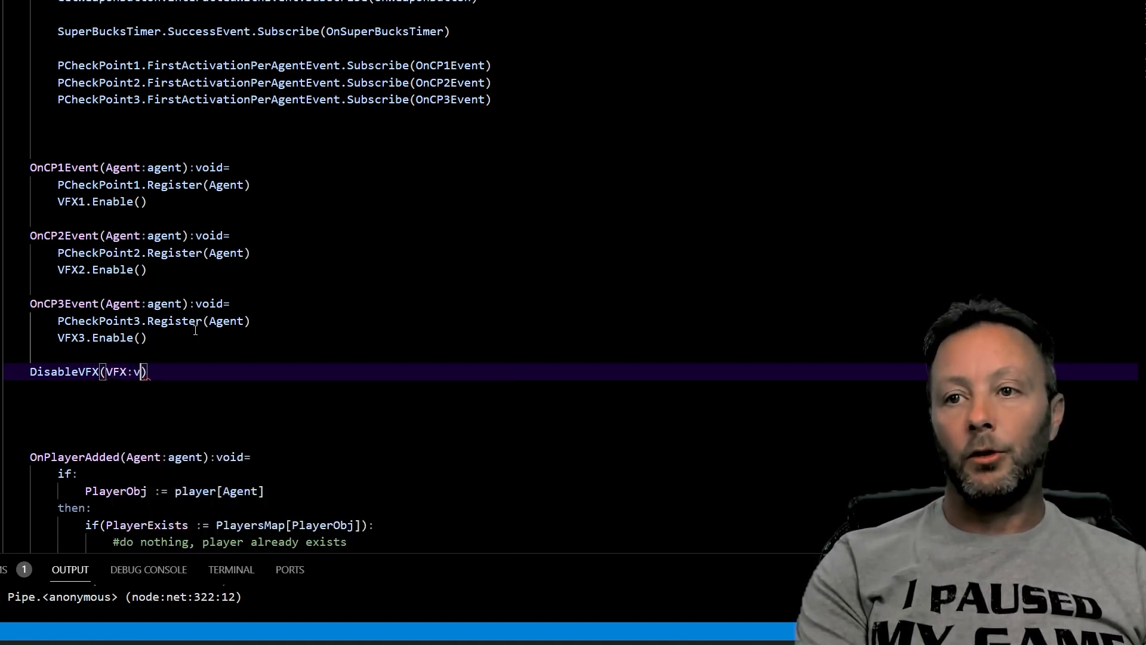
type("fx")
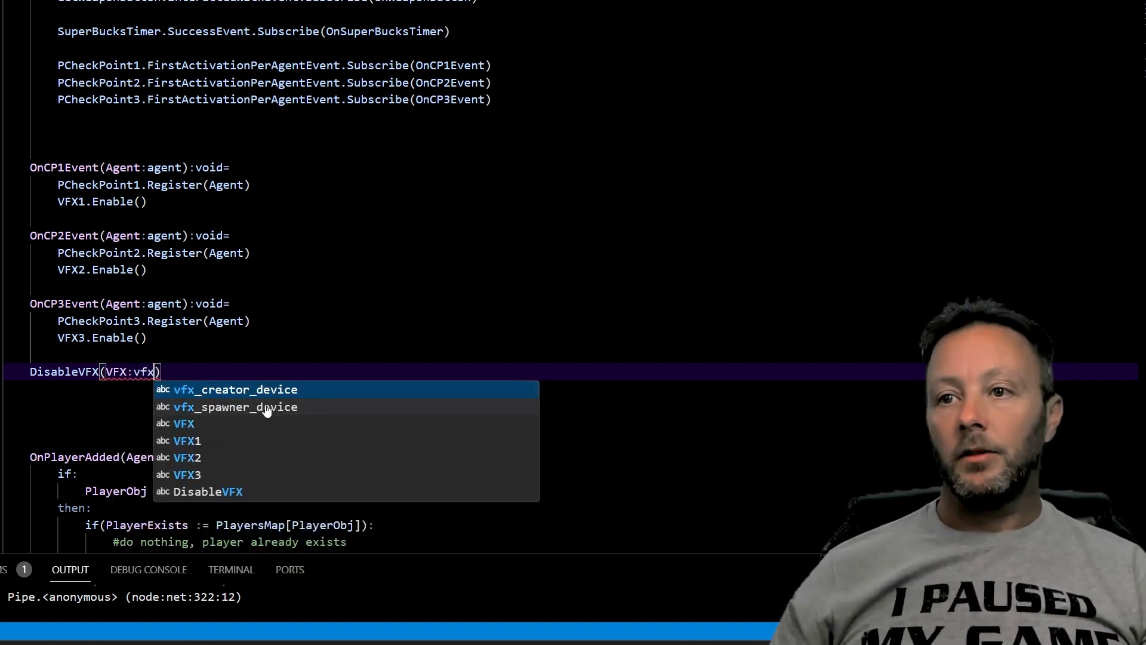
left_click(236, 406)
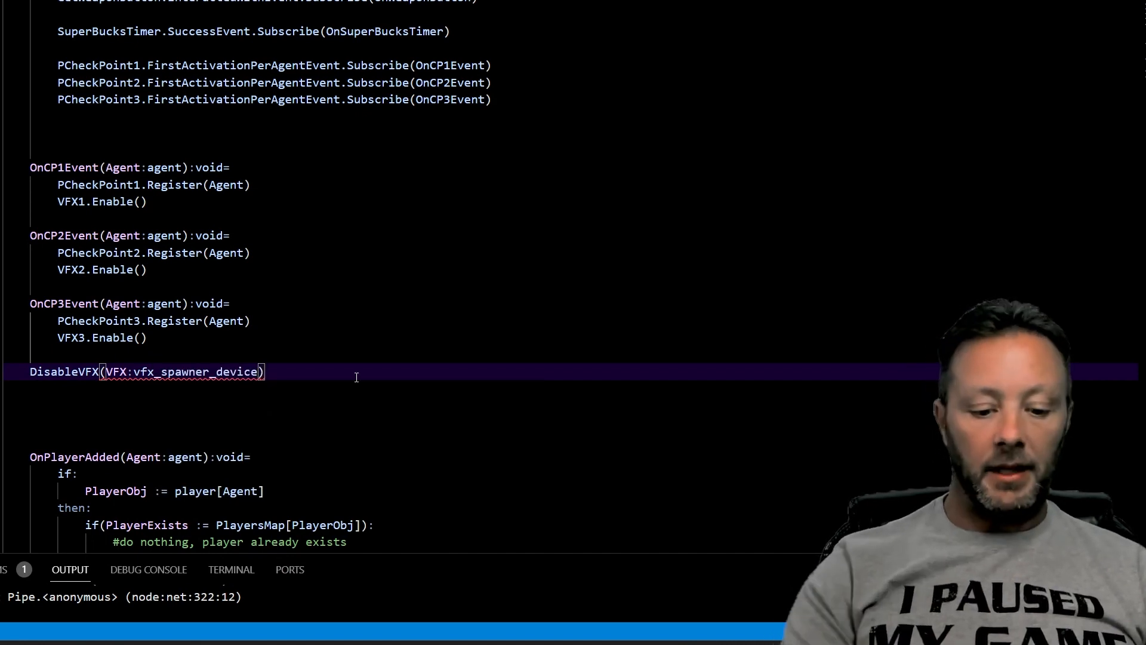
type(":void=")
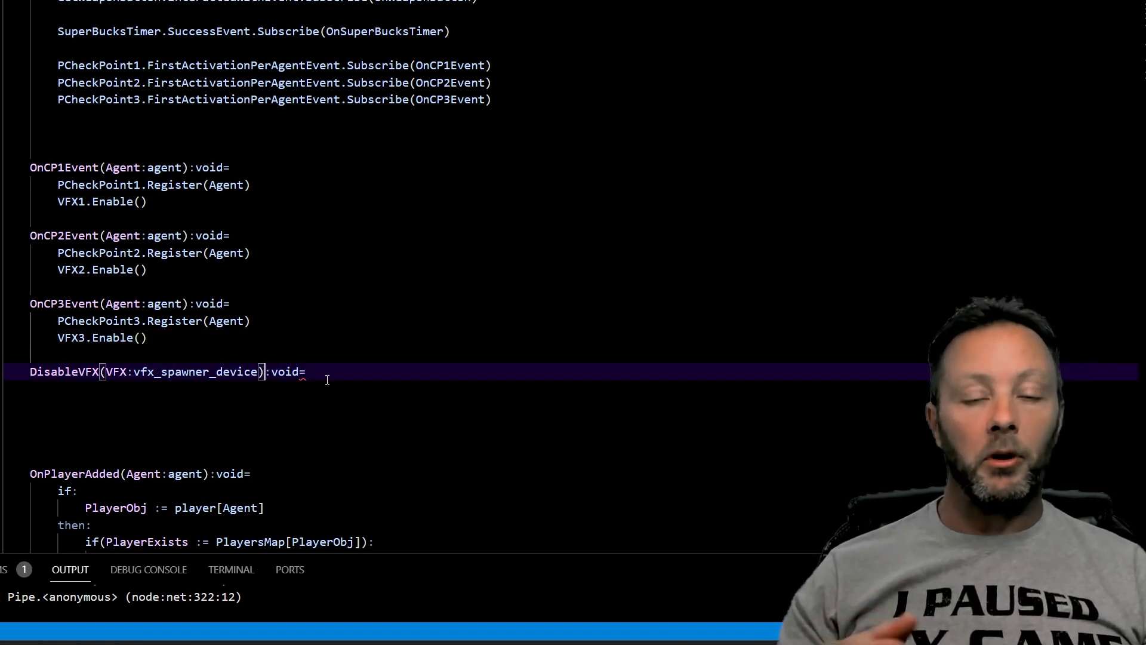
type("<sus")
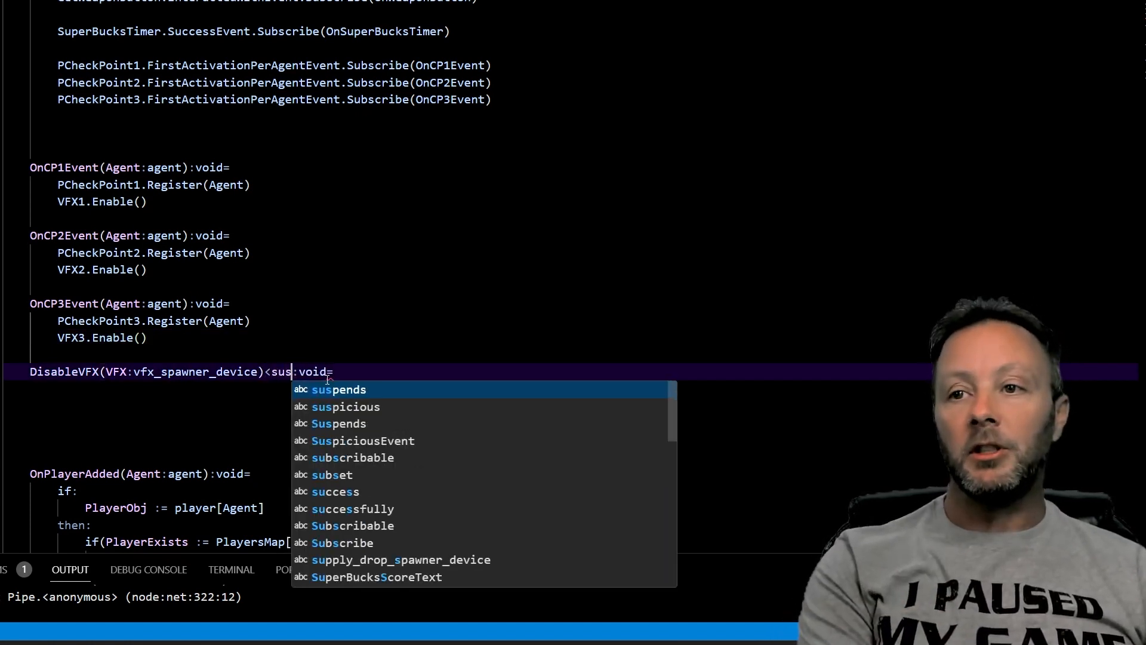
left_click(338, 390)
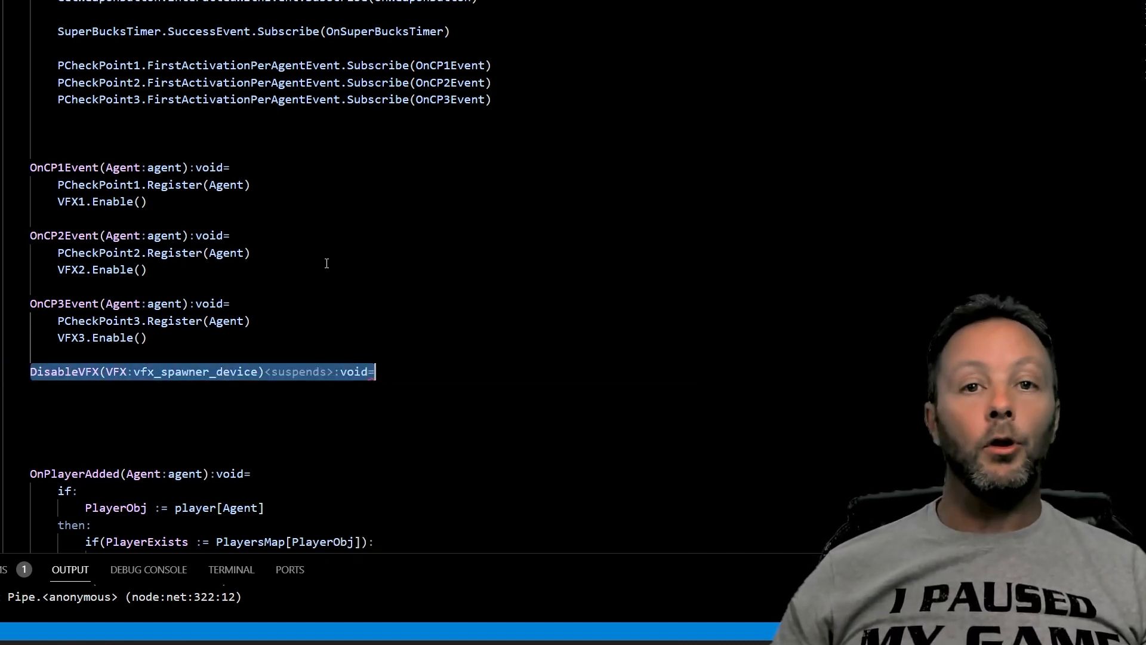
key("enter")
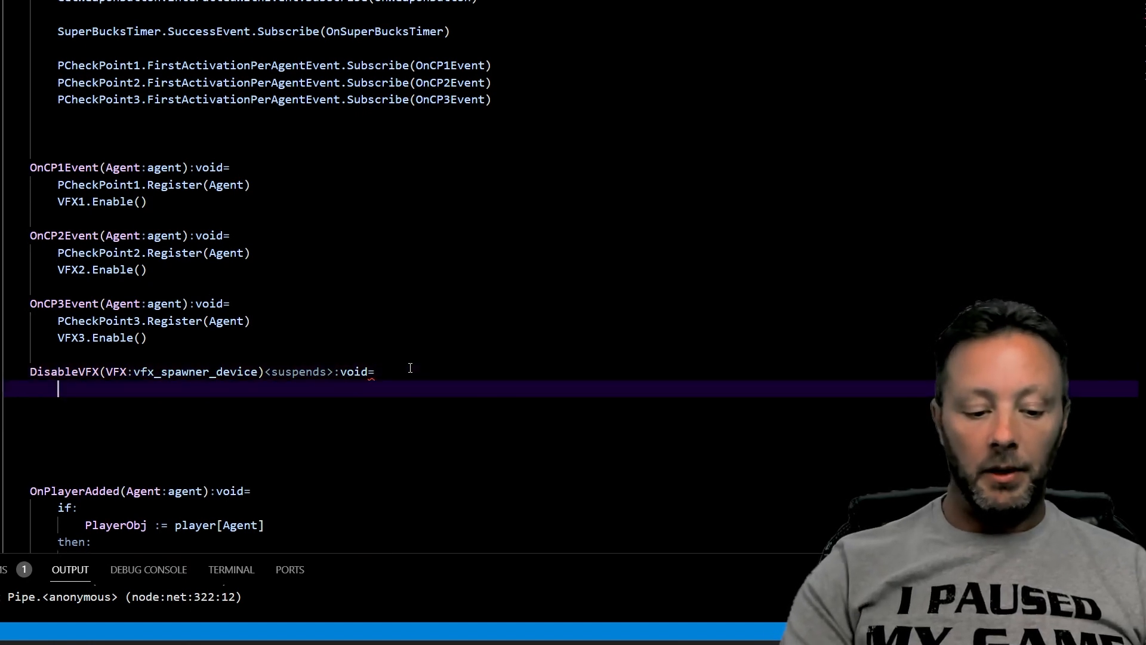
type("Sleep(5)")
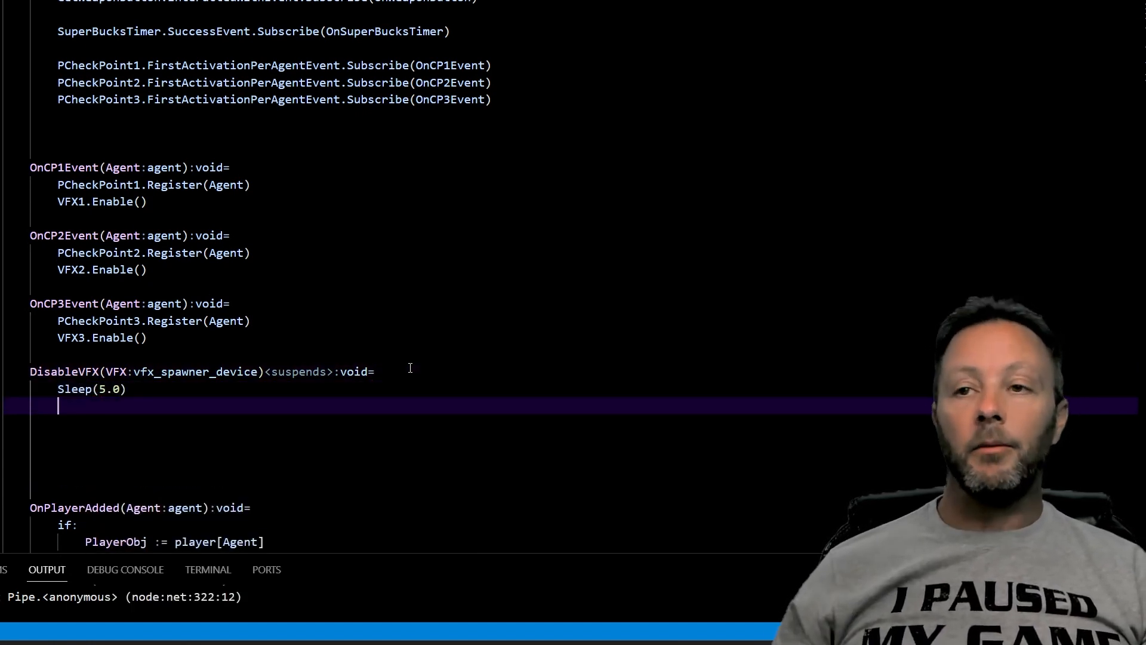
type("VFX.Disable(")
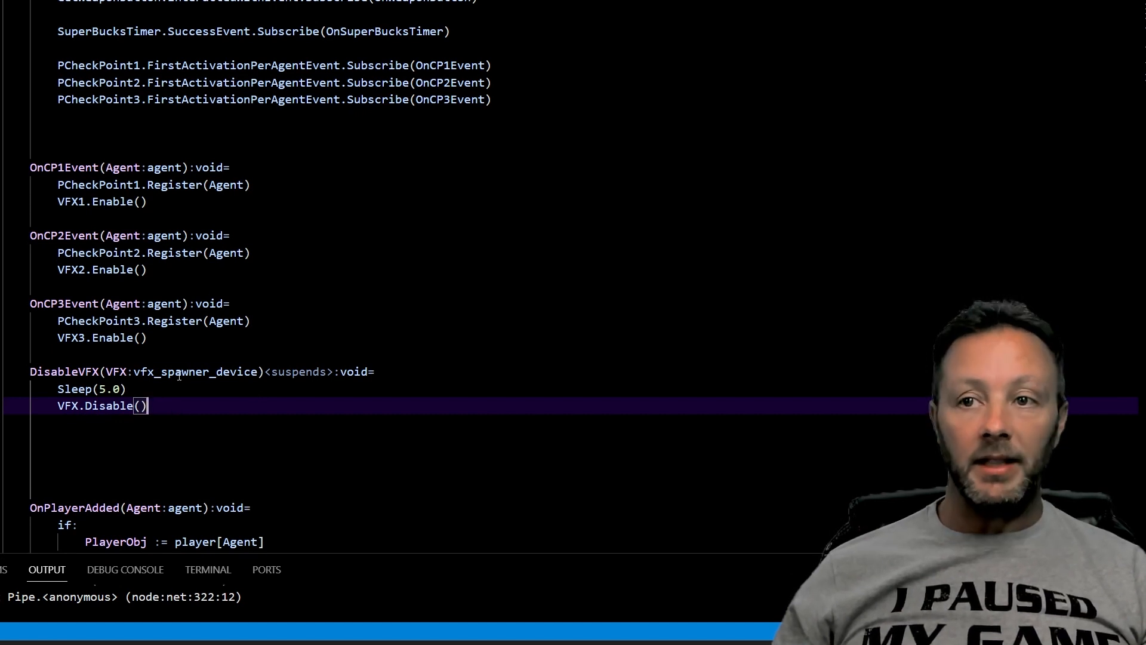
left_click(146, 336)
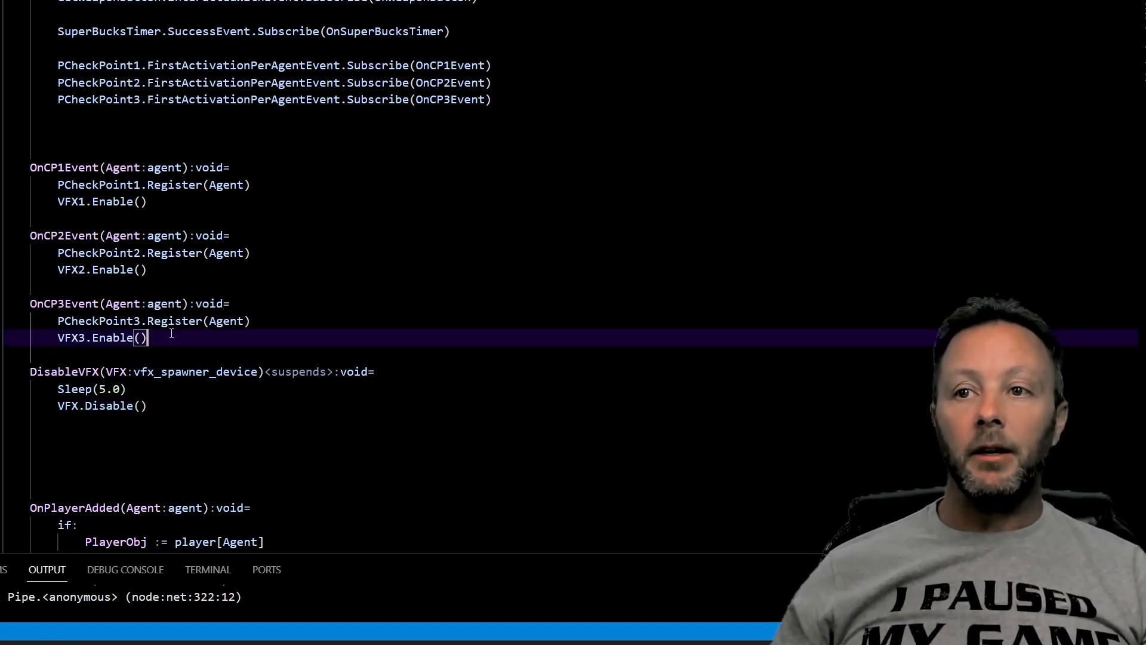
Add spawn: DisableVFX(VFX3, 10.0) in OnCP3Event and give DisableVFX a SleepTime float used by Sleep
type("spawn:")
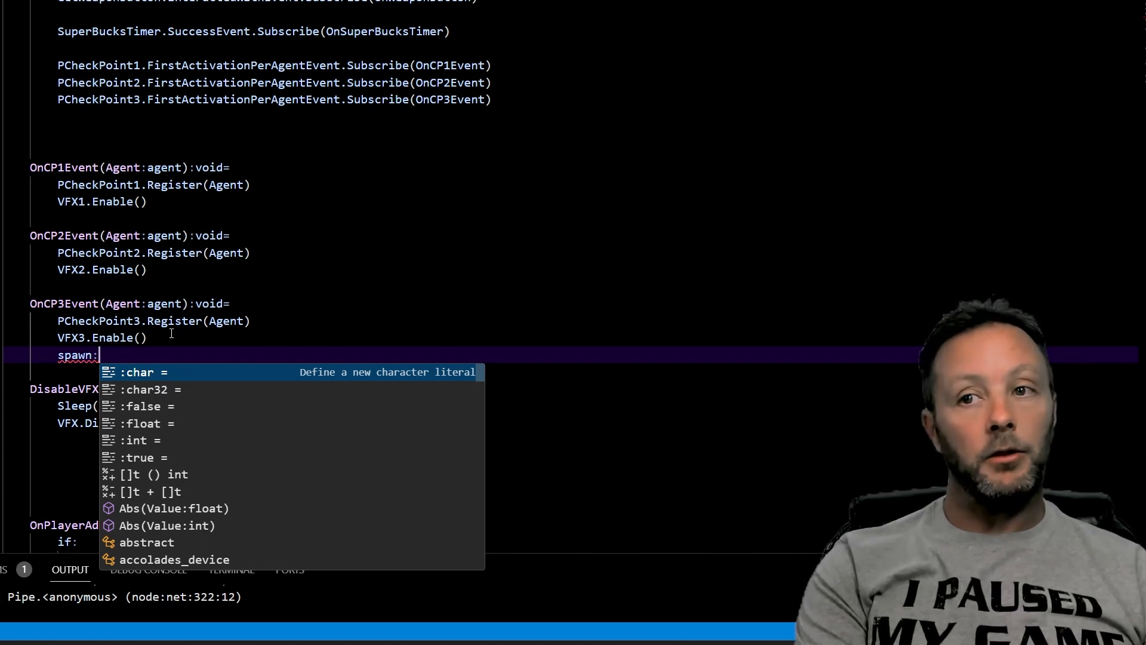
type("DisableVFX(")
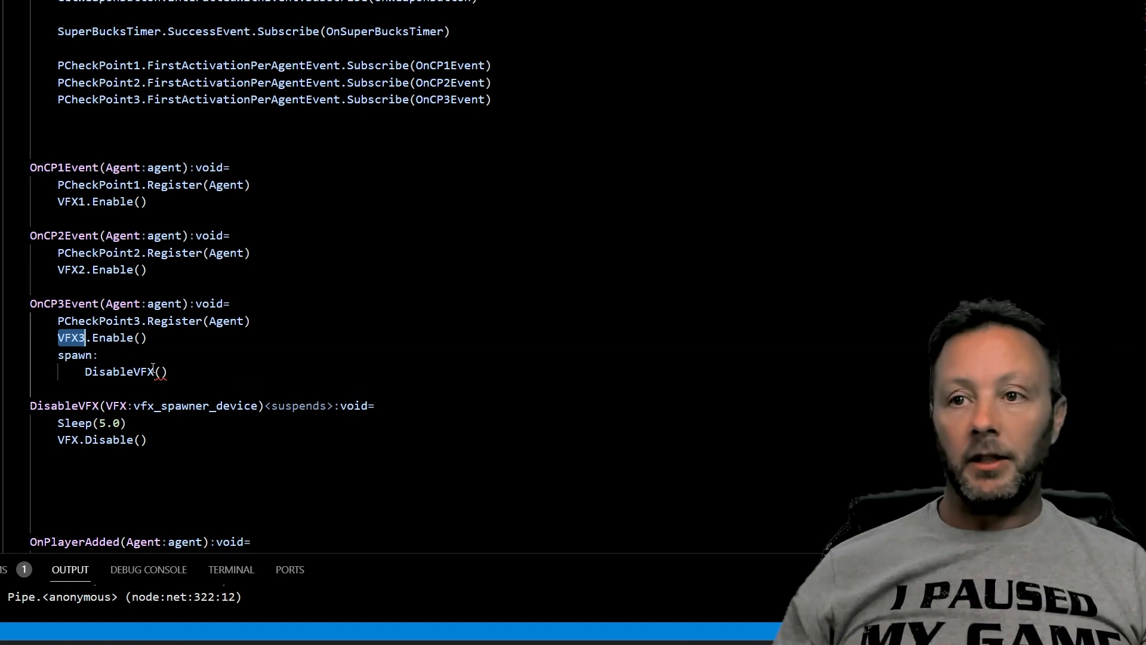
type("VFX3")
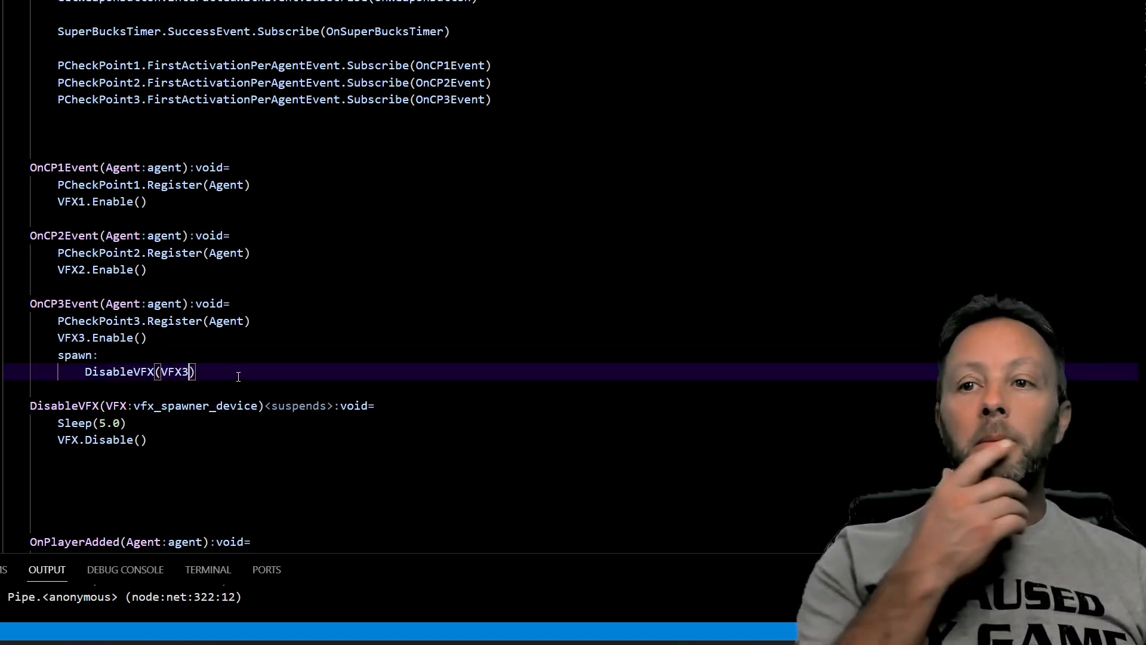
type(",")
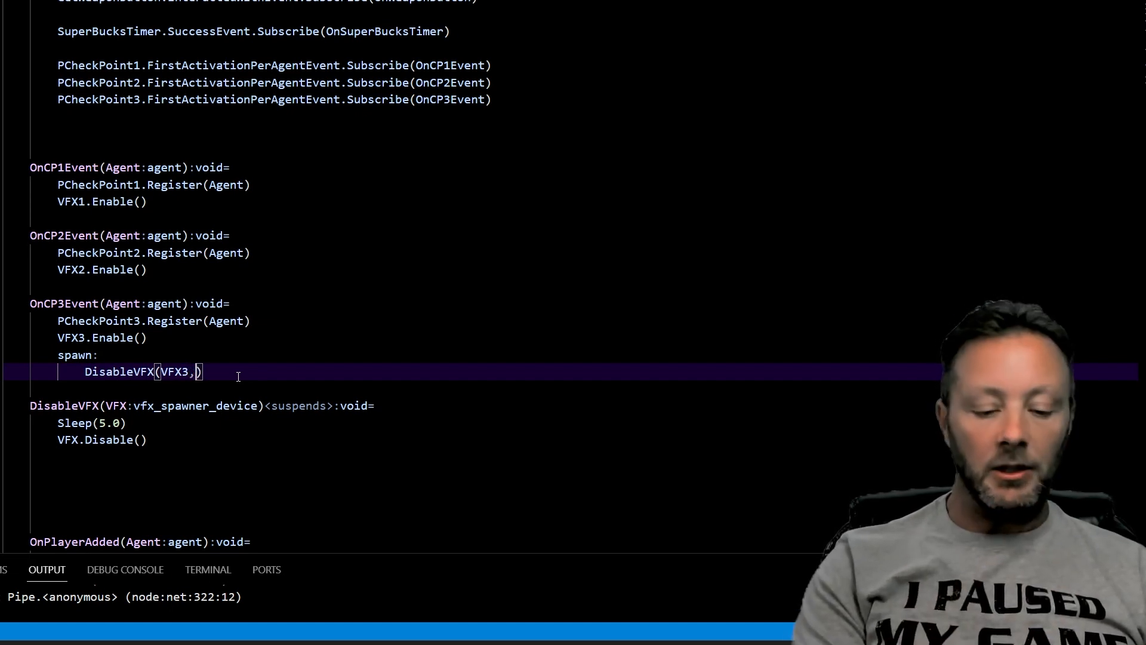
type("10.0")
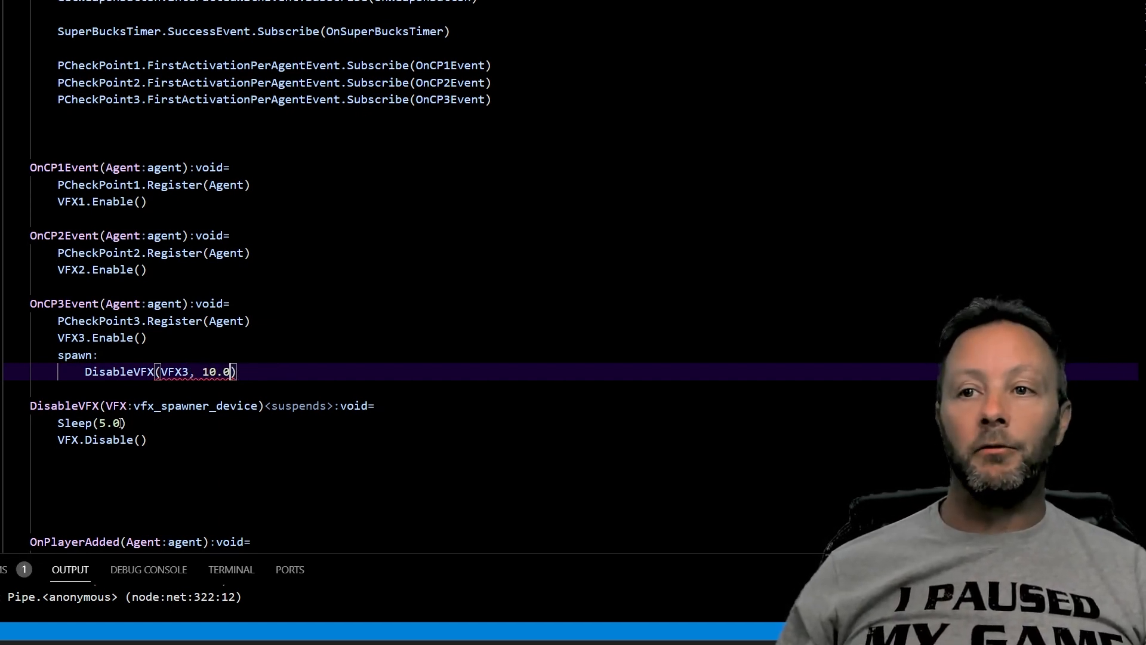
type("Amou")
left_click(92, 422)
type("SleepTime")
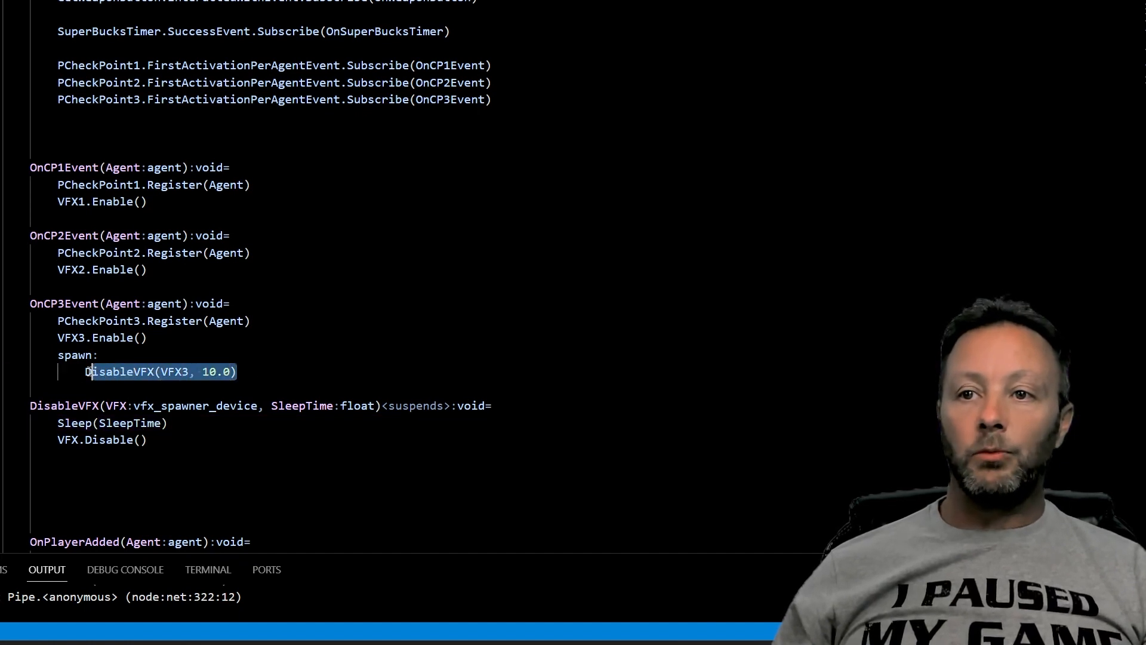
mouse_move(222, 271)
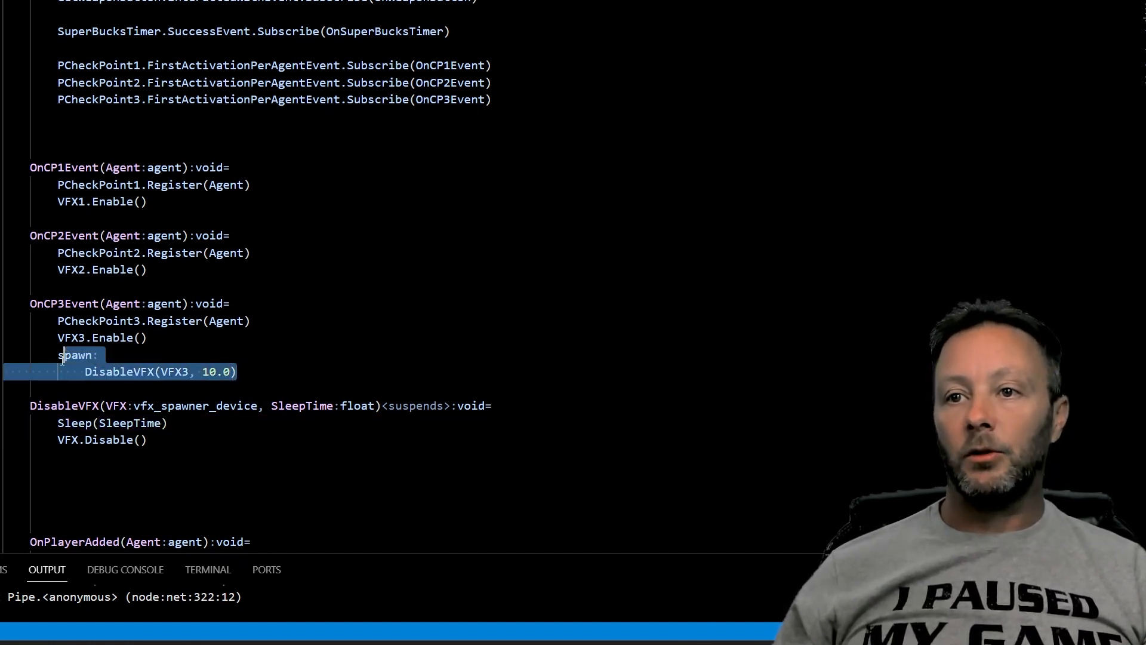
Copy the spawn block into OnCP1Event and OnCP2Event for VFX1 and VFX2, with delays 3.0, 5.0 and 10.0
left_click(142, 268)
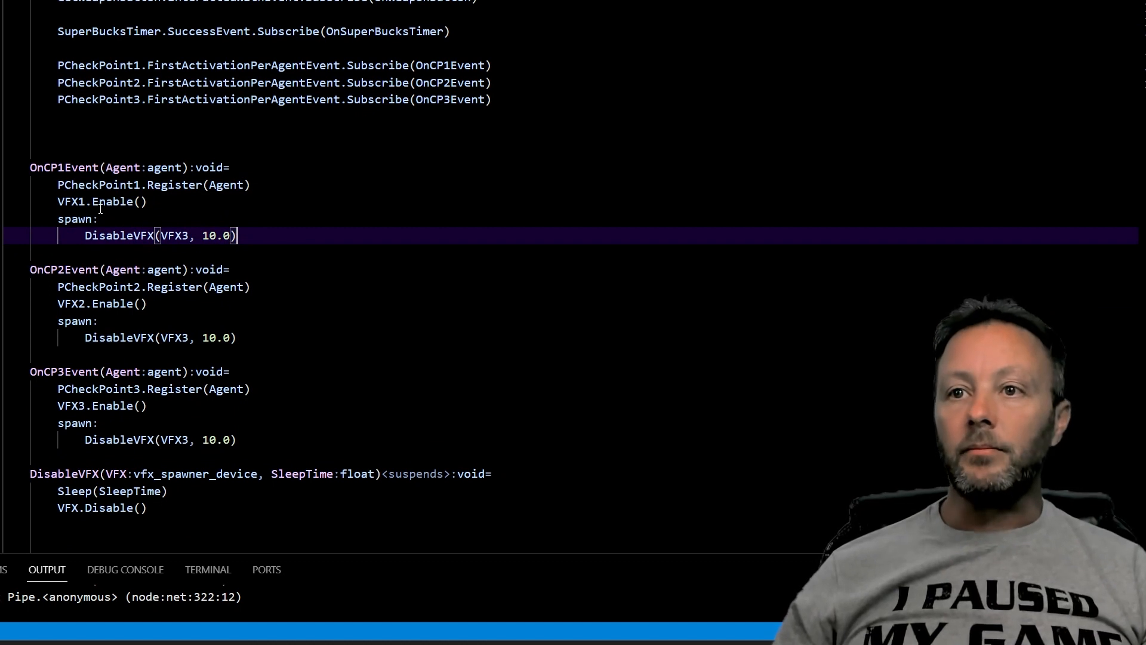
double_click(70, 201)
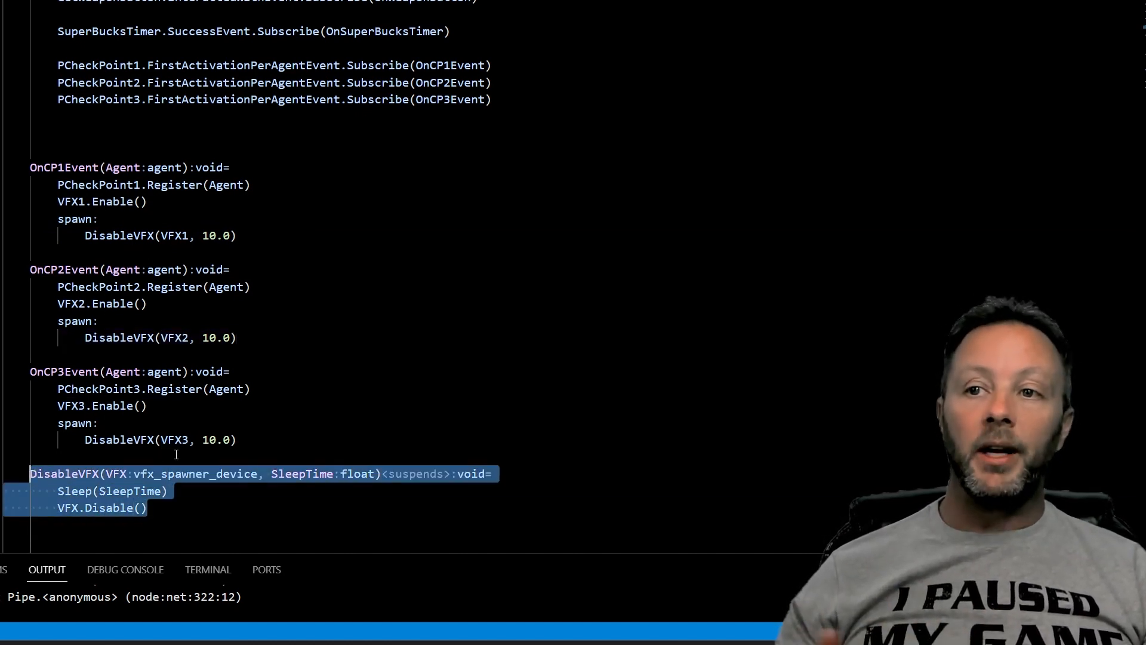
double_click(194, 472)
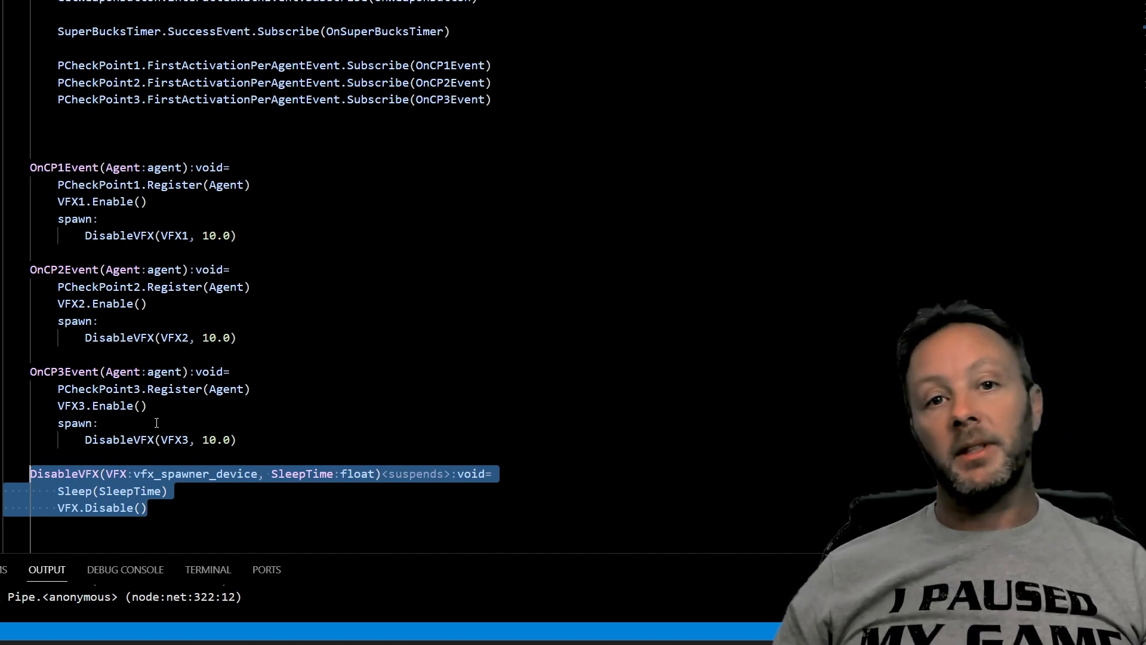
left_click(146, 508)
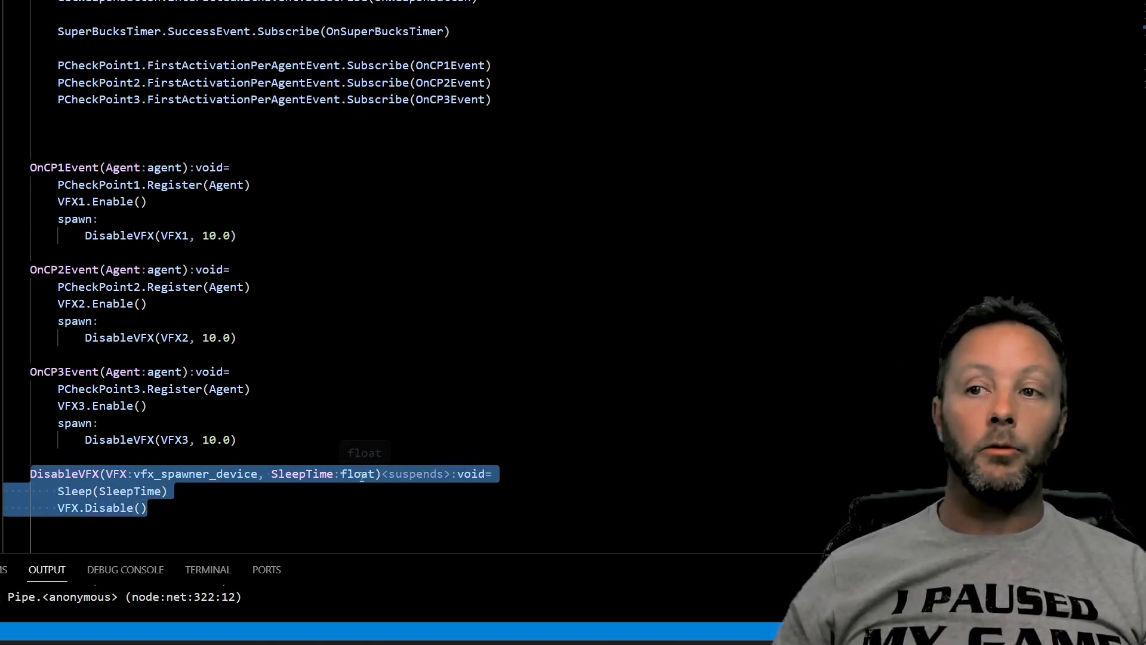
mouse_move(95, 507)
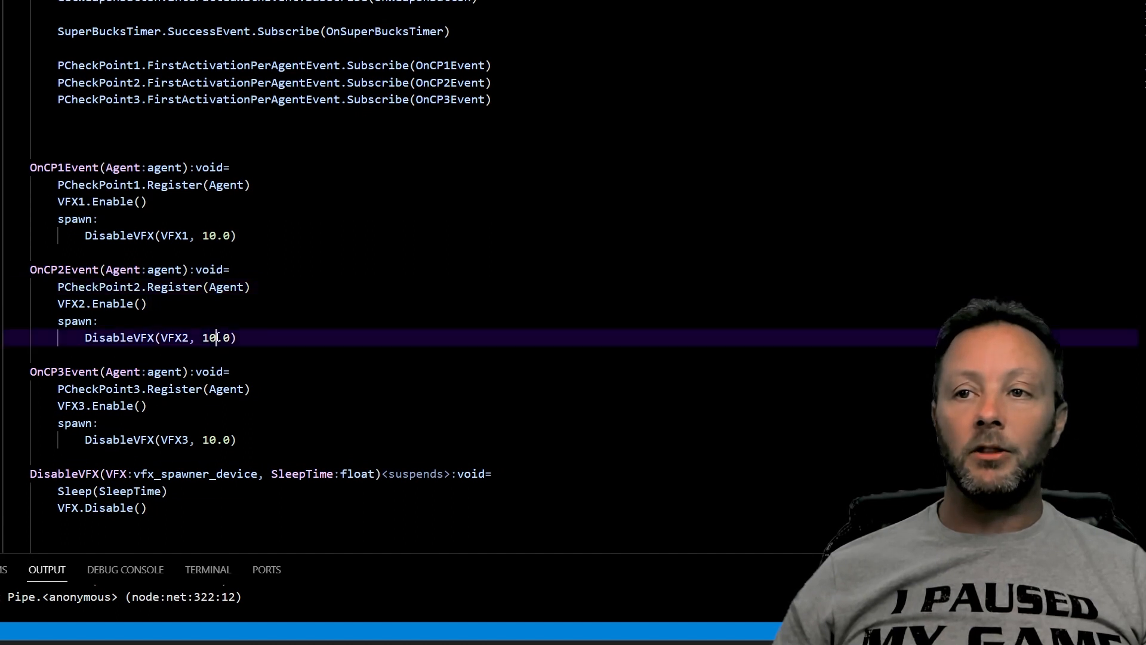
type("5")
left_click(161, 236)
type("3")
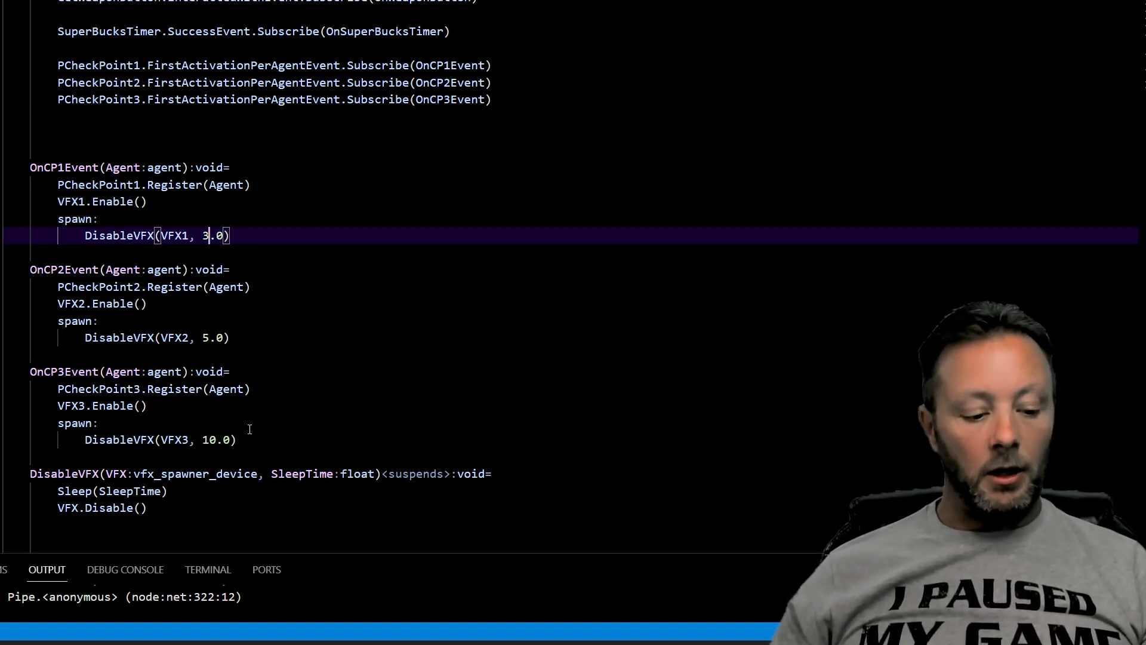
mouse_move(474, 450)
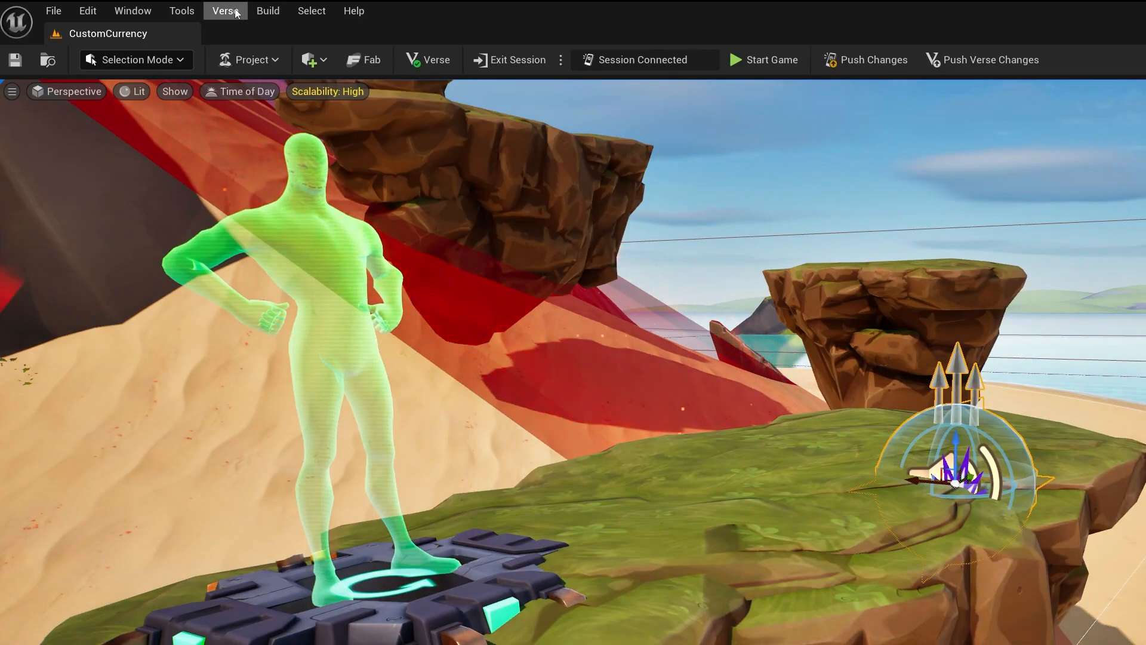
Push the Verse changes and launch the game session
left_click(226, 10)
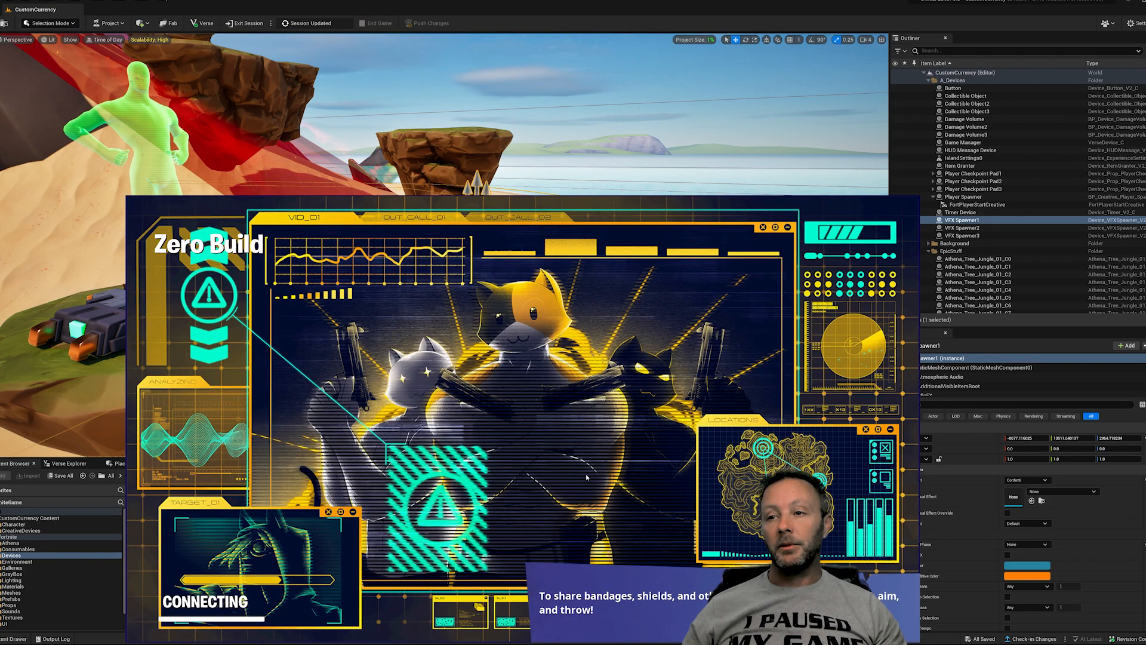
left_click(387, 22)
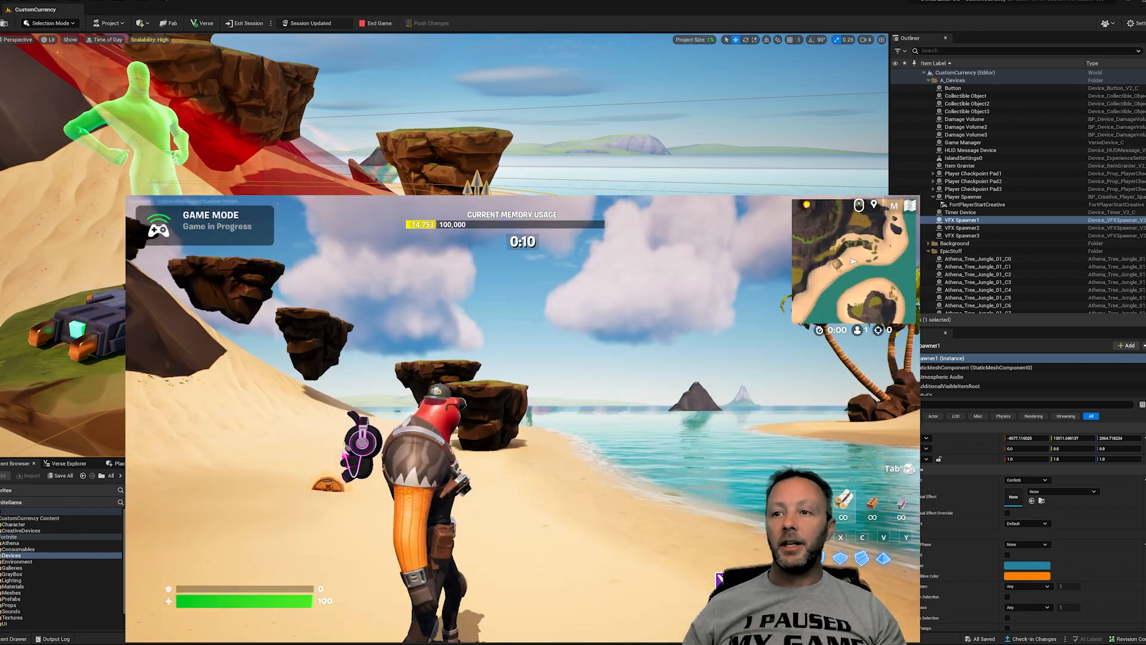